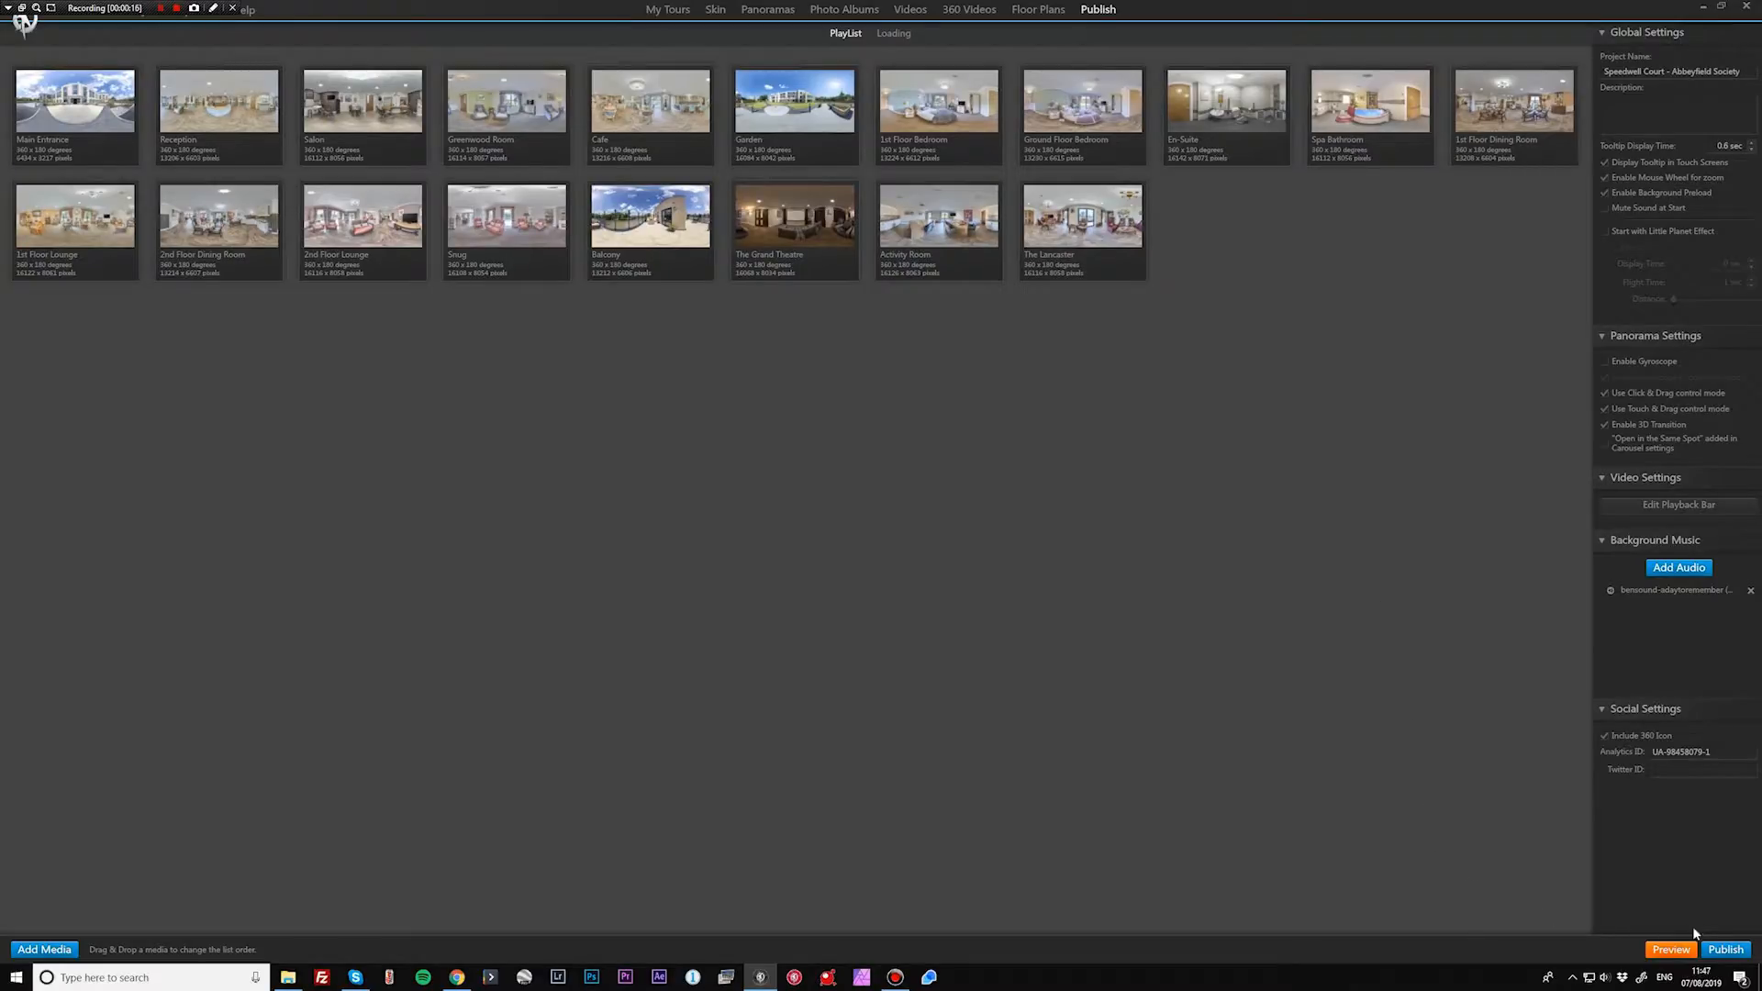
- Bring up the Publish dialog for the Speedwell Court tour
{"action": "left_click", "coordinate": [1724, 949]}
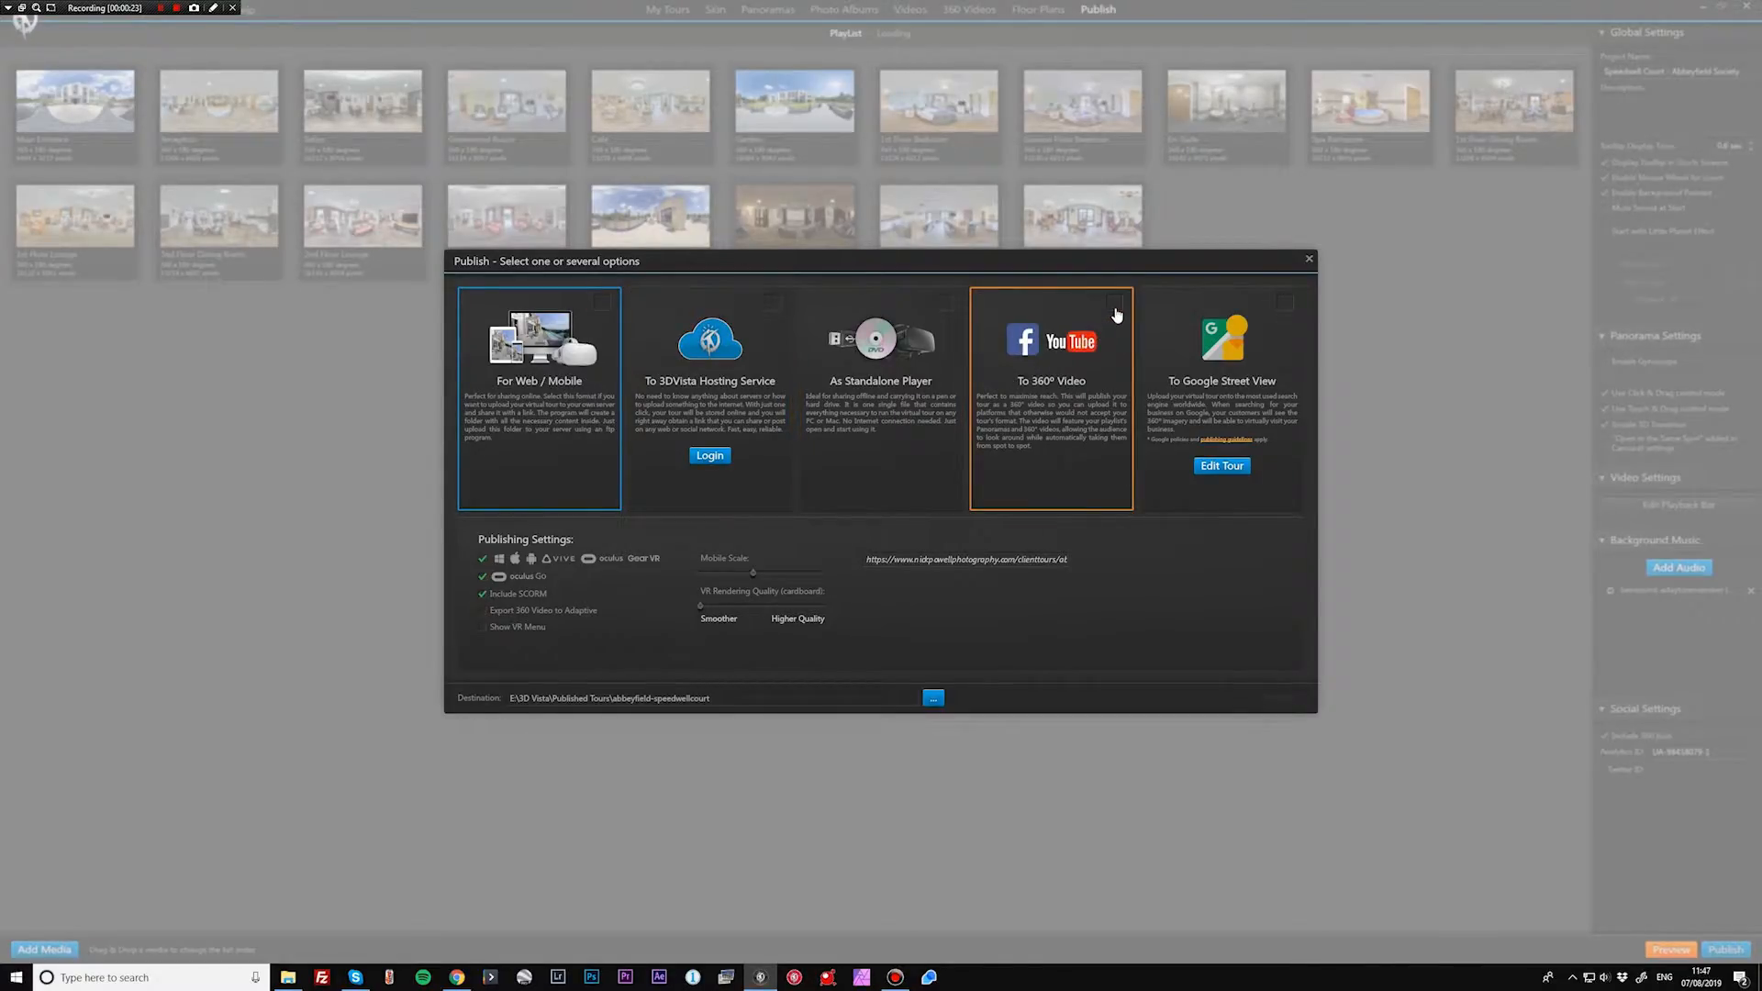
- Publish as a 4096×2048 360° video, 10 s per panorama, cross-fade transitions, and start the export
{"action": "left_click", "coordinate": [1050, 393]}
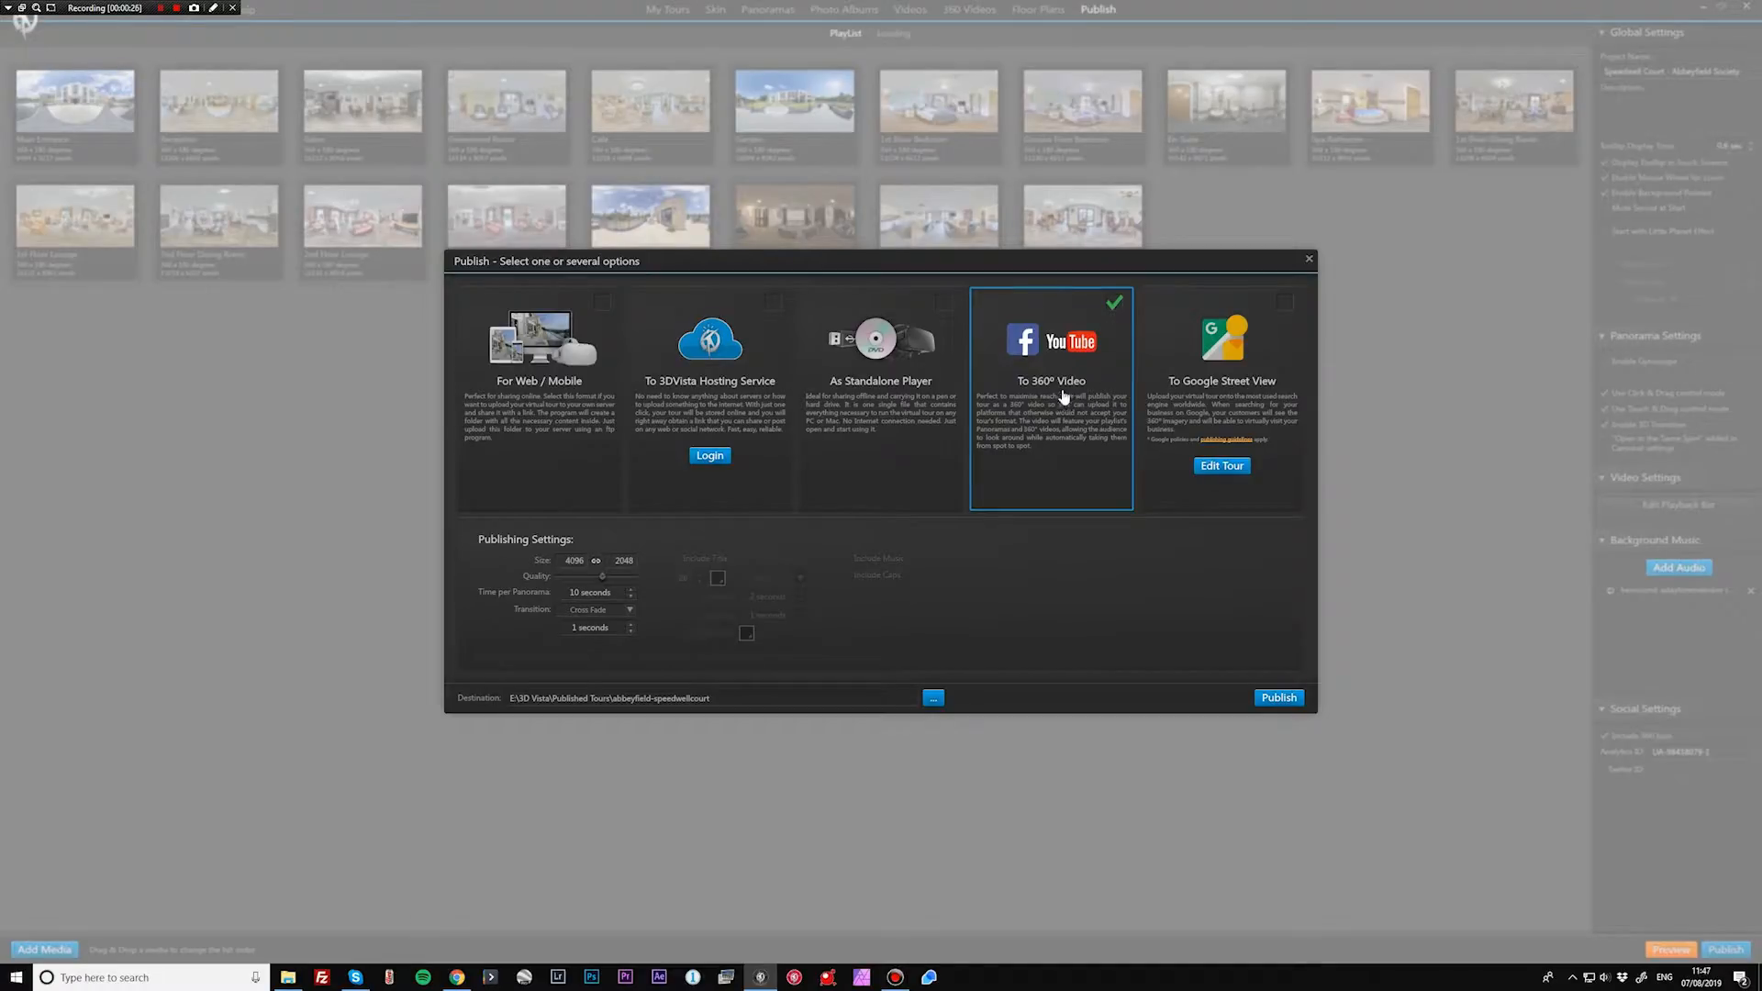
{"action": "mouse_move", "coordinate": [678, 573]}
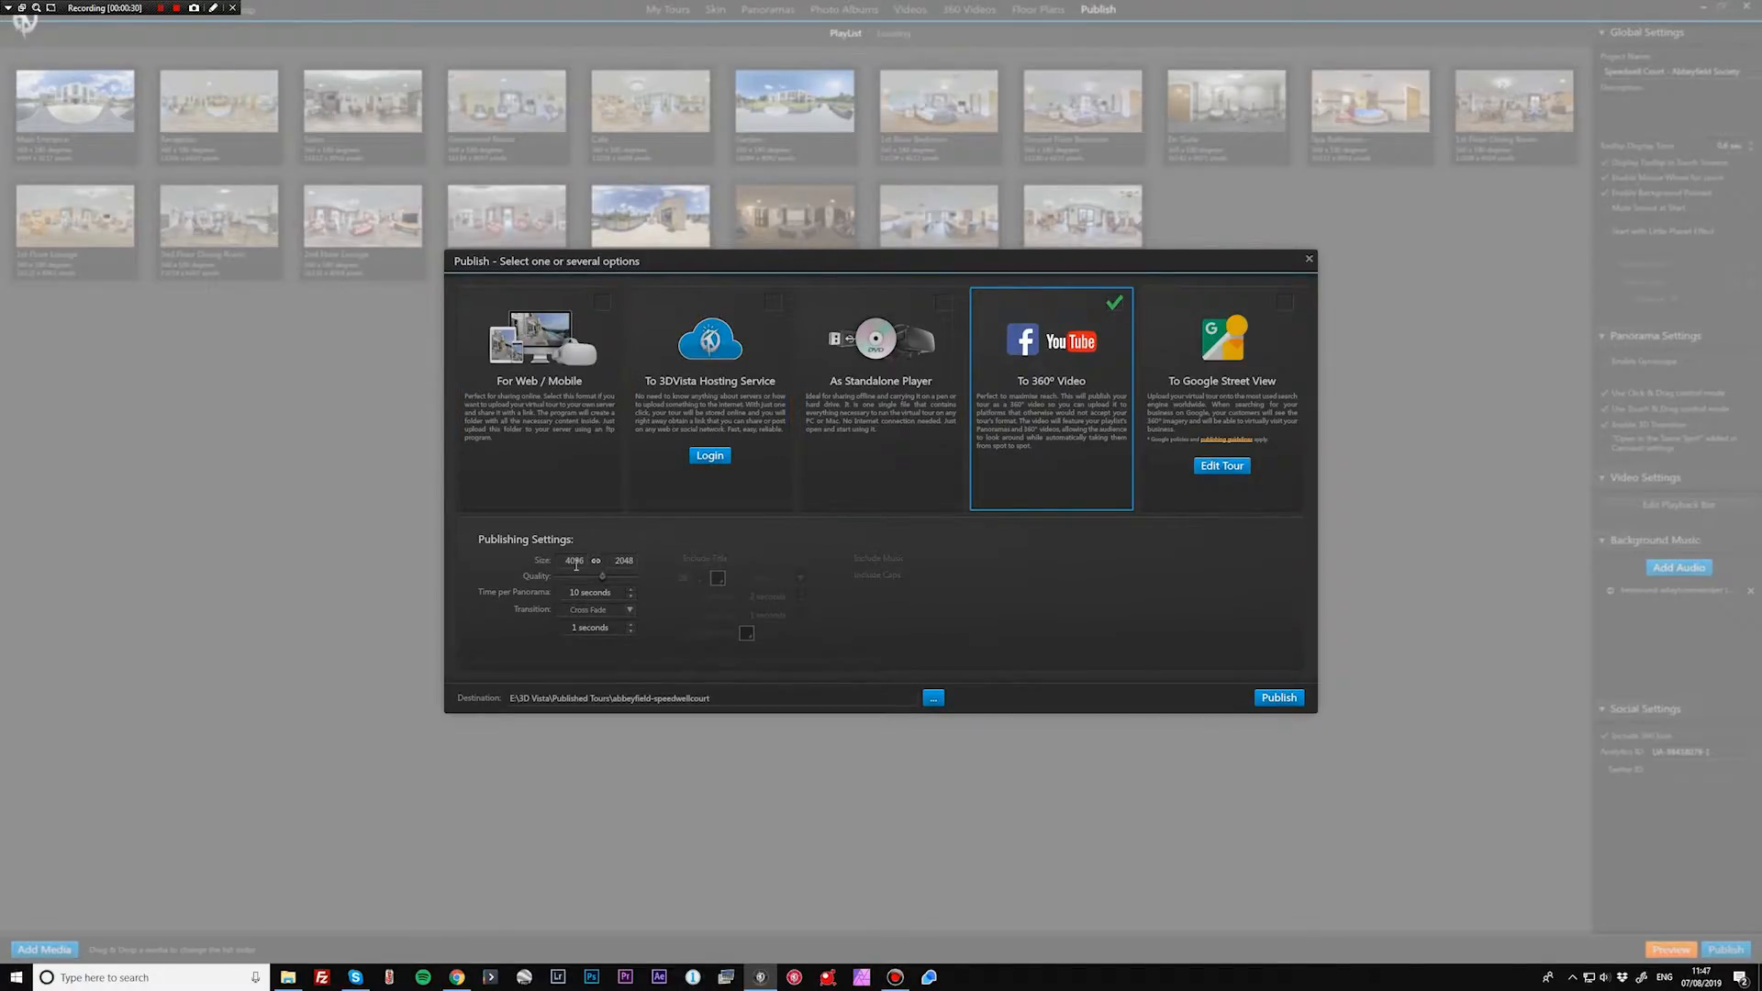
{"action": "mouse_move", "coordinate": [602, 578]}
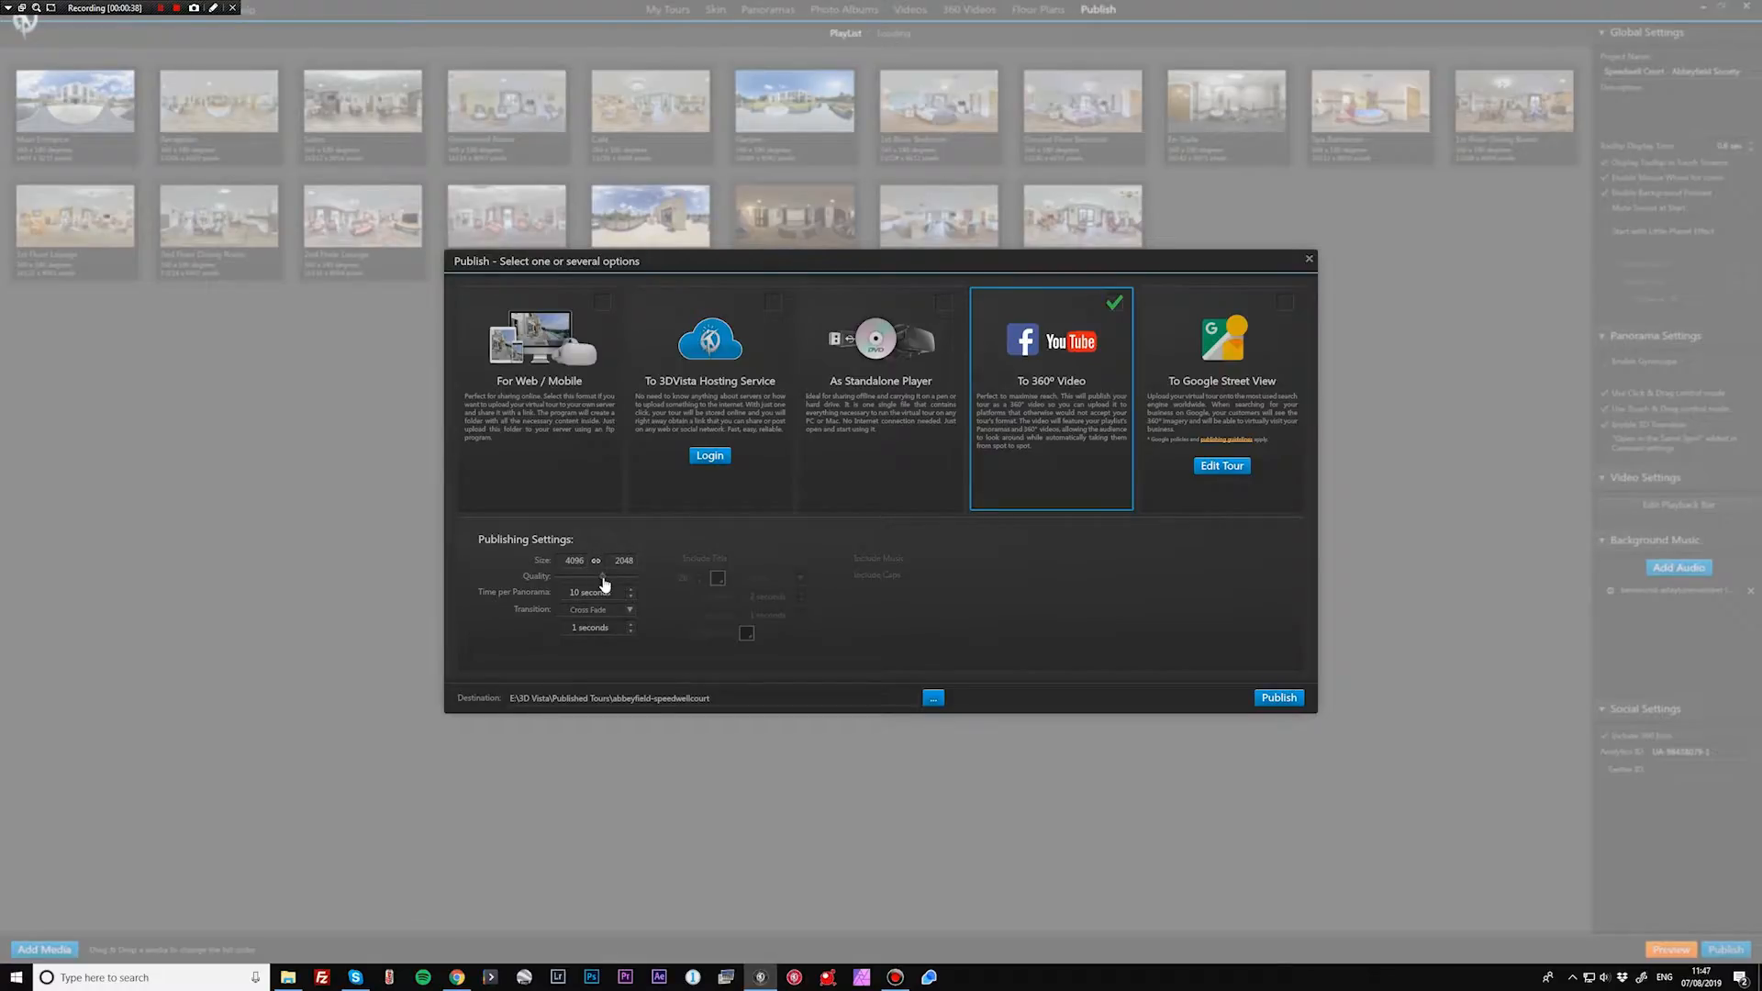
{"action": "mouse_move", "coordinate": [602, 589]}
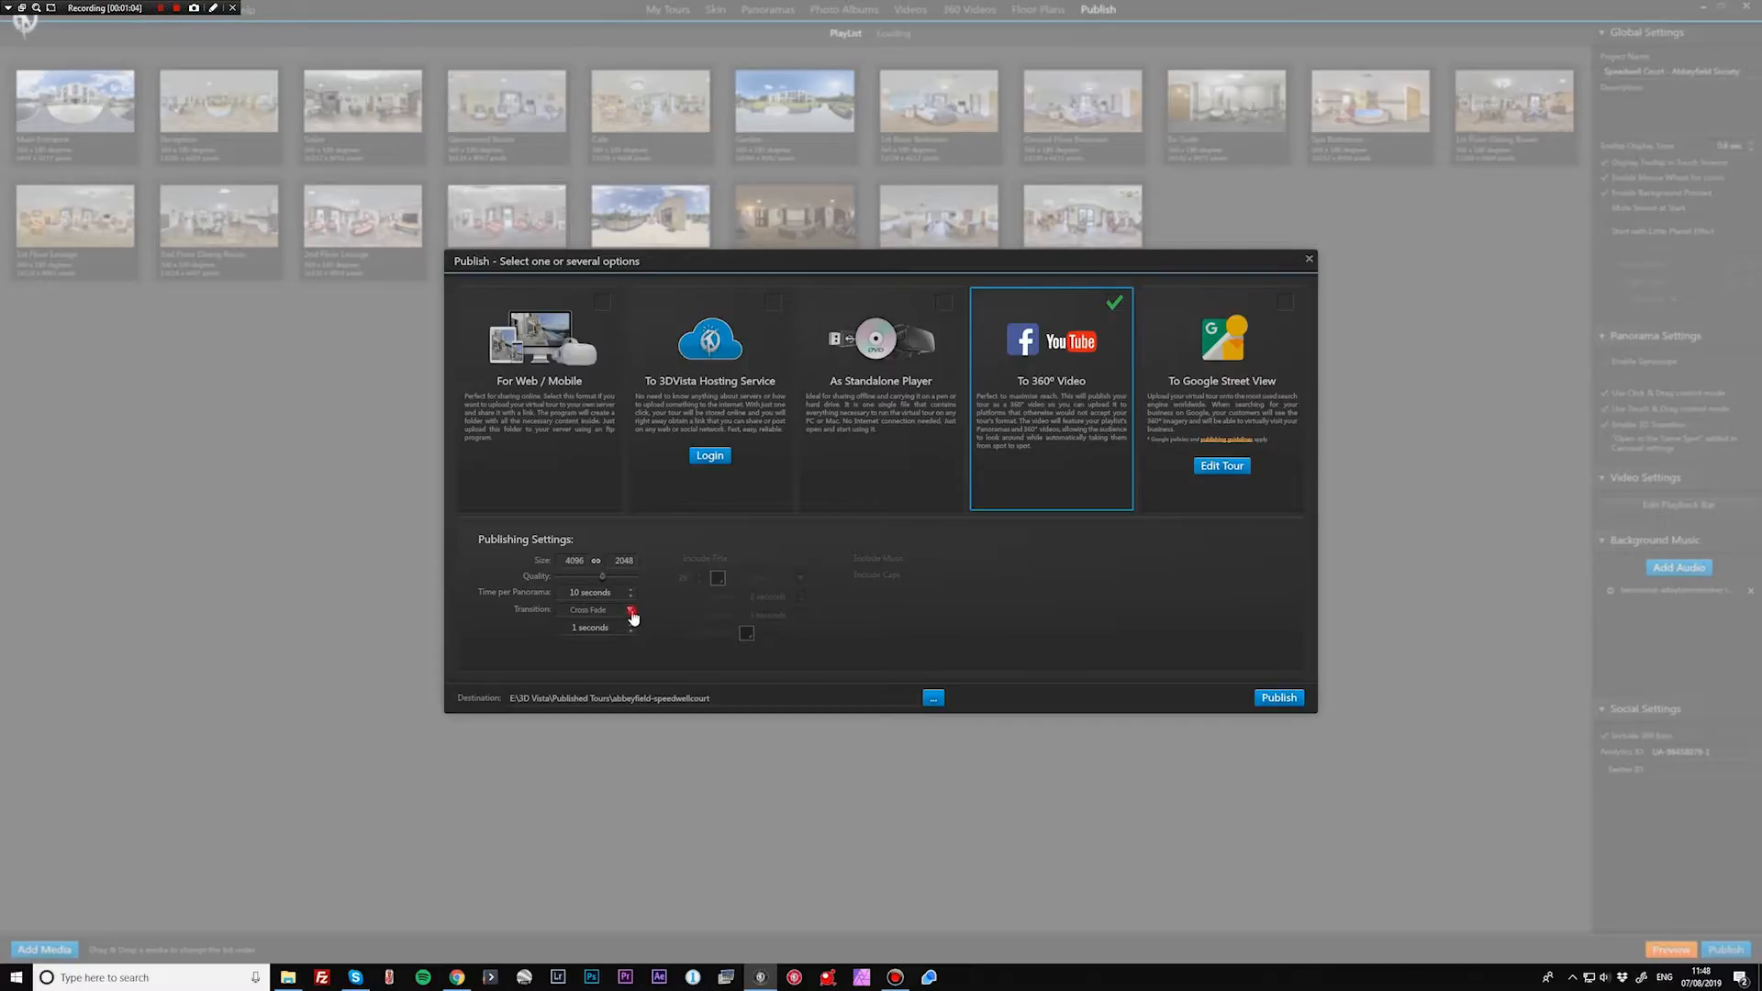
{"action": "left_click", "coordinate": [629, 609]}
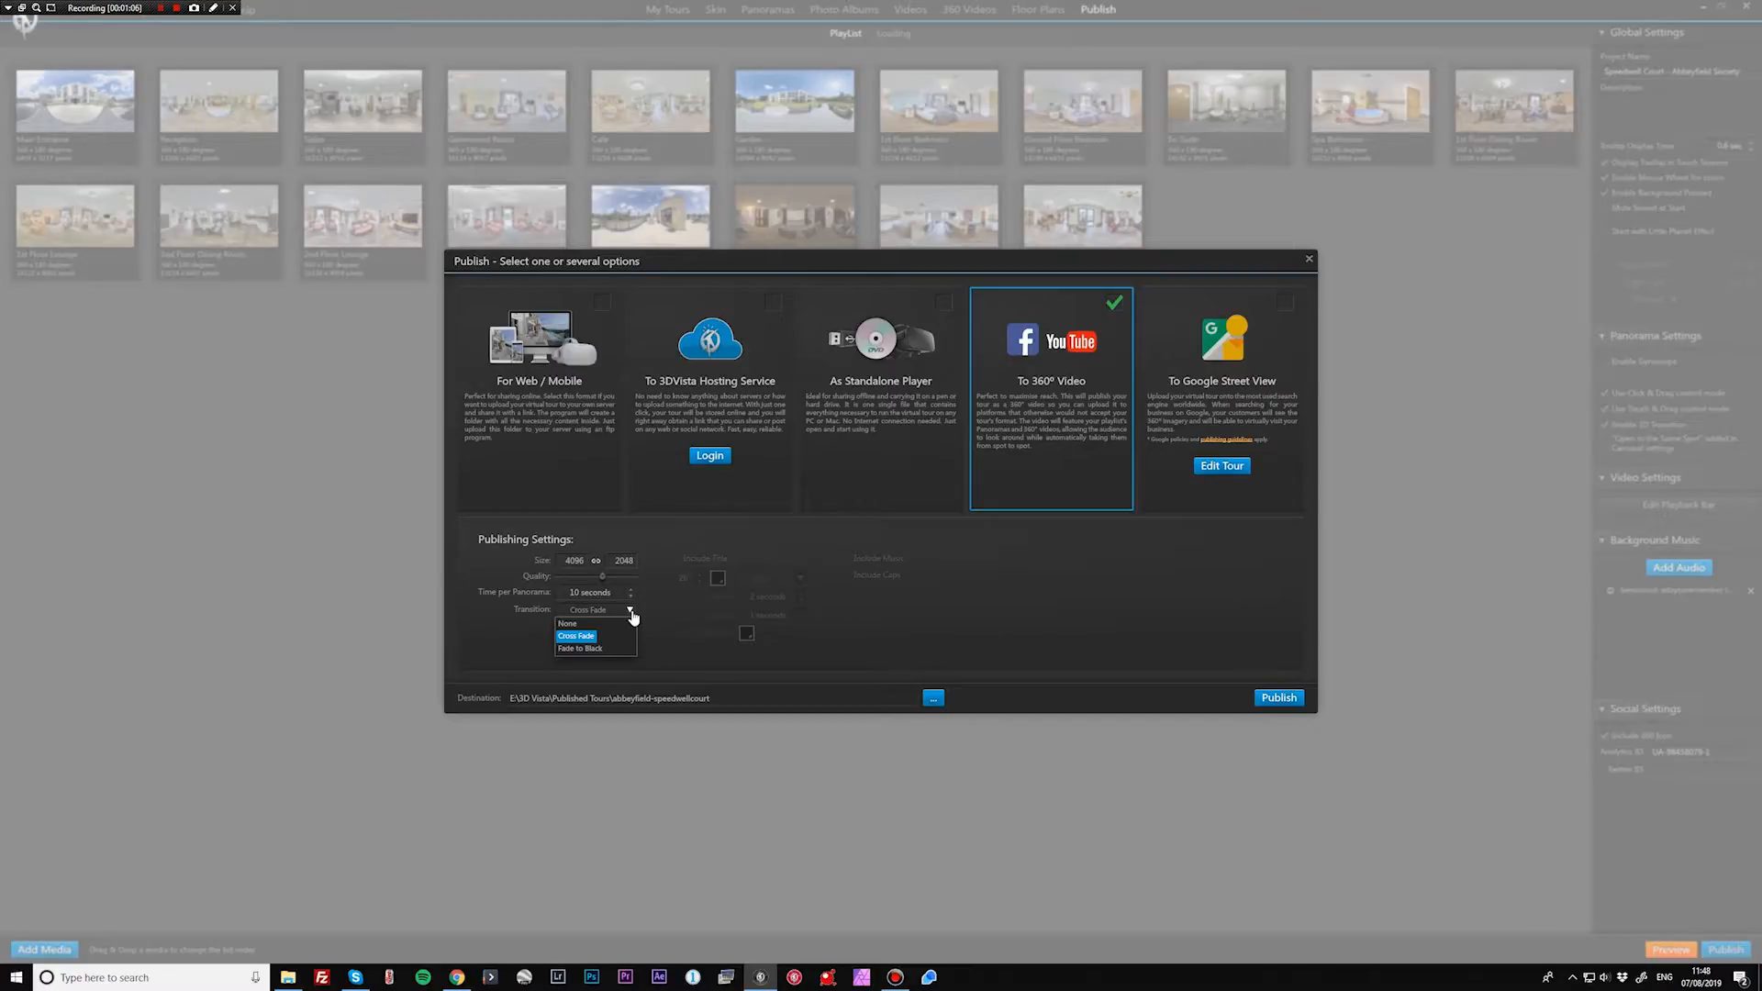
{"action": "mouse_move", "coordinate": [581, 648]}
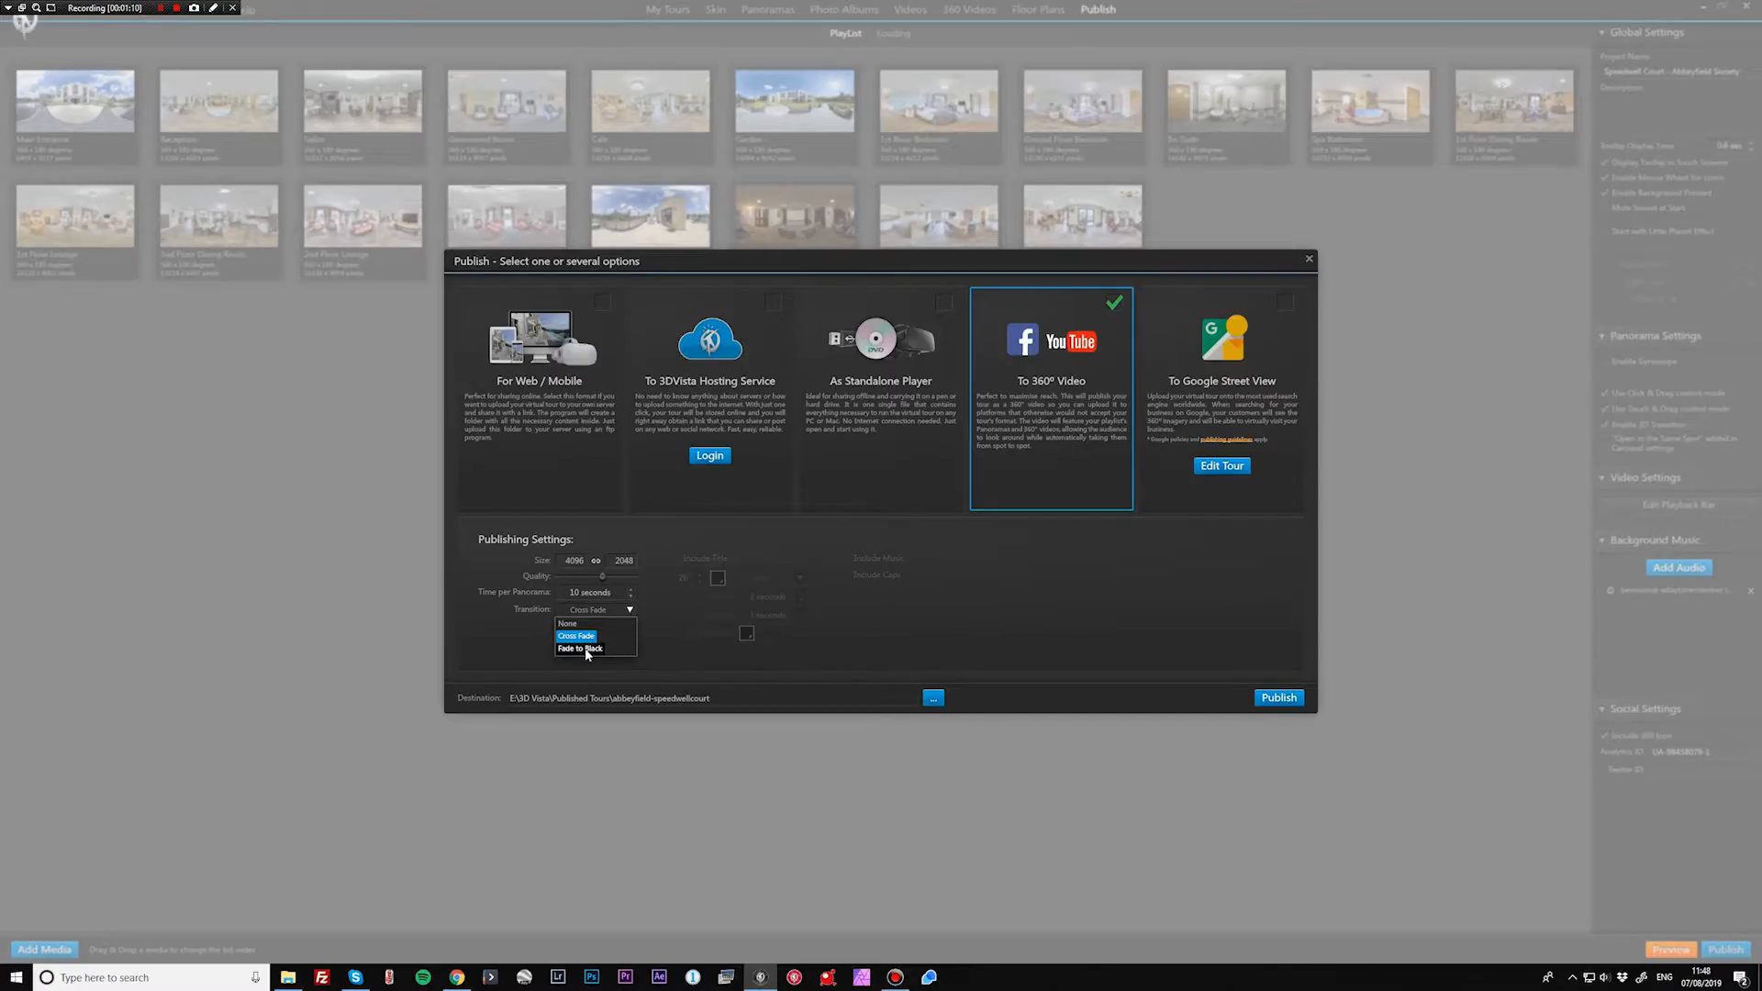
{"action": "left_click", "coordinate": [574, 637]}
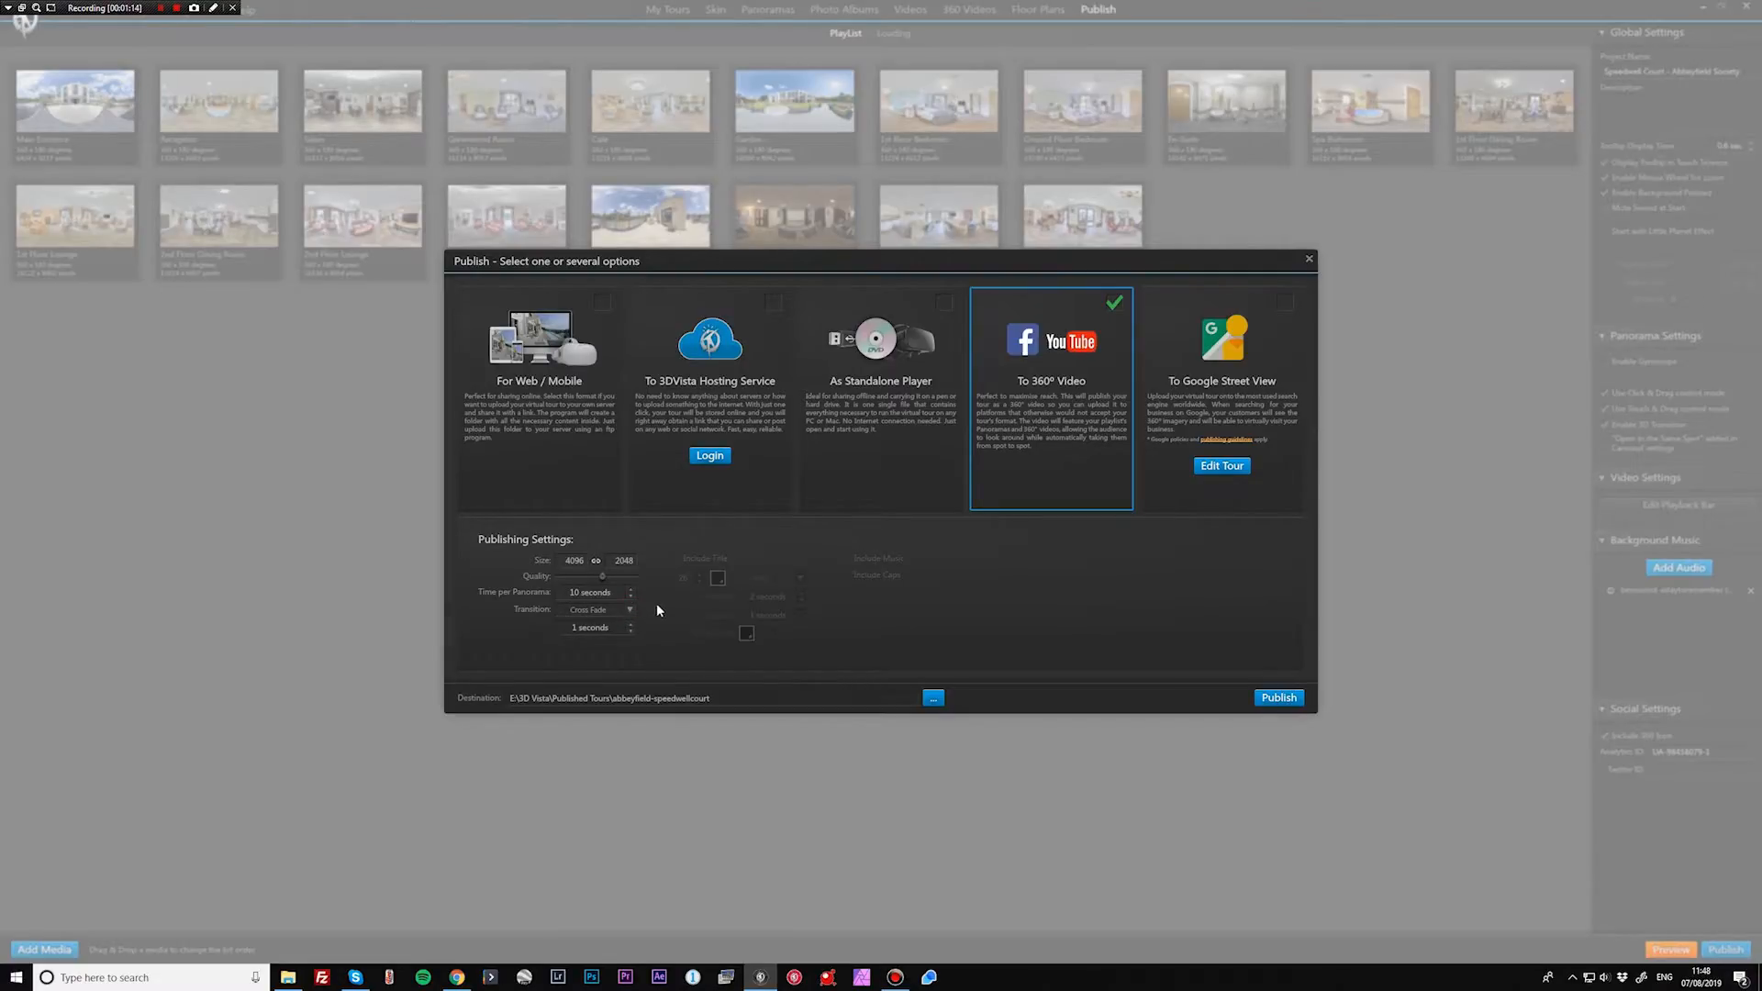
{"action": "mouse_move", "coordinate": [782, 608]}
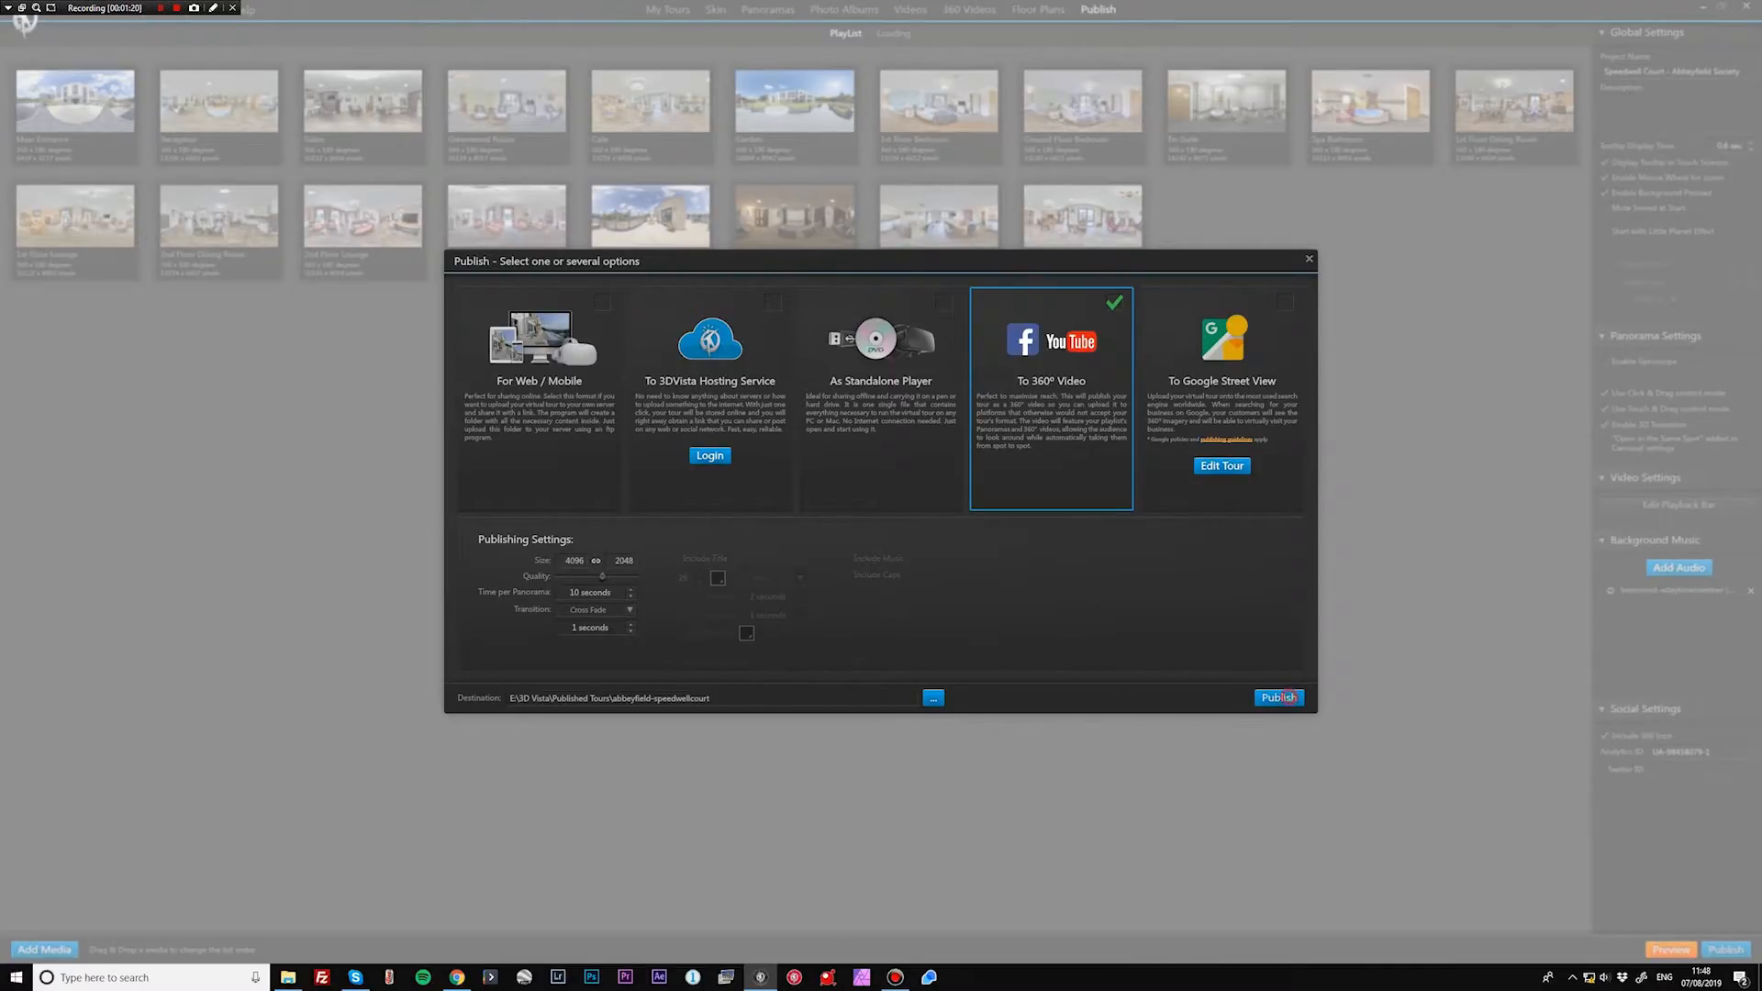
{"action": "left_click", "coordinate": [1279, 698]}
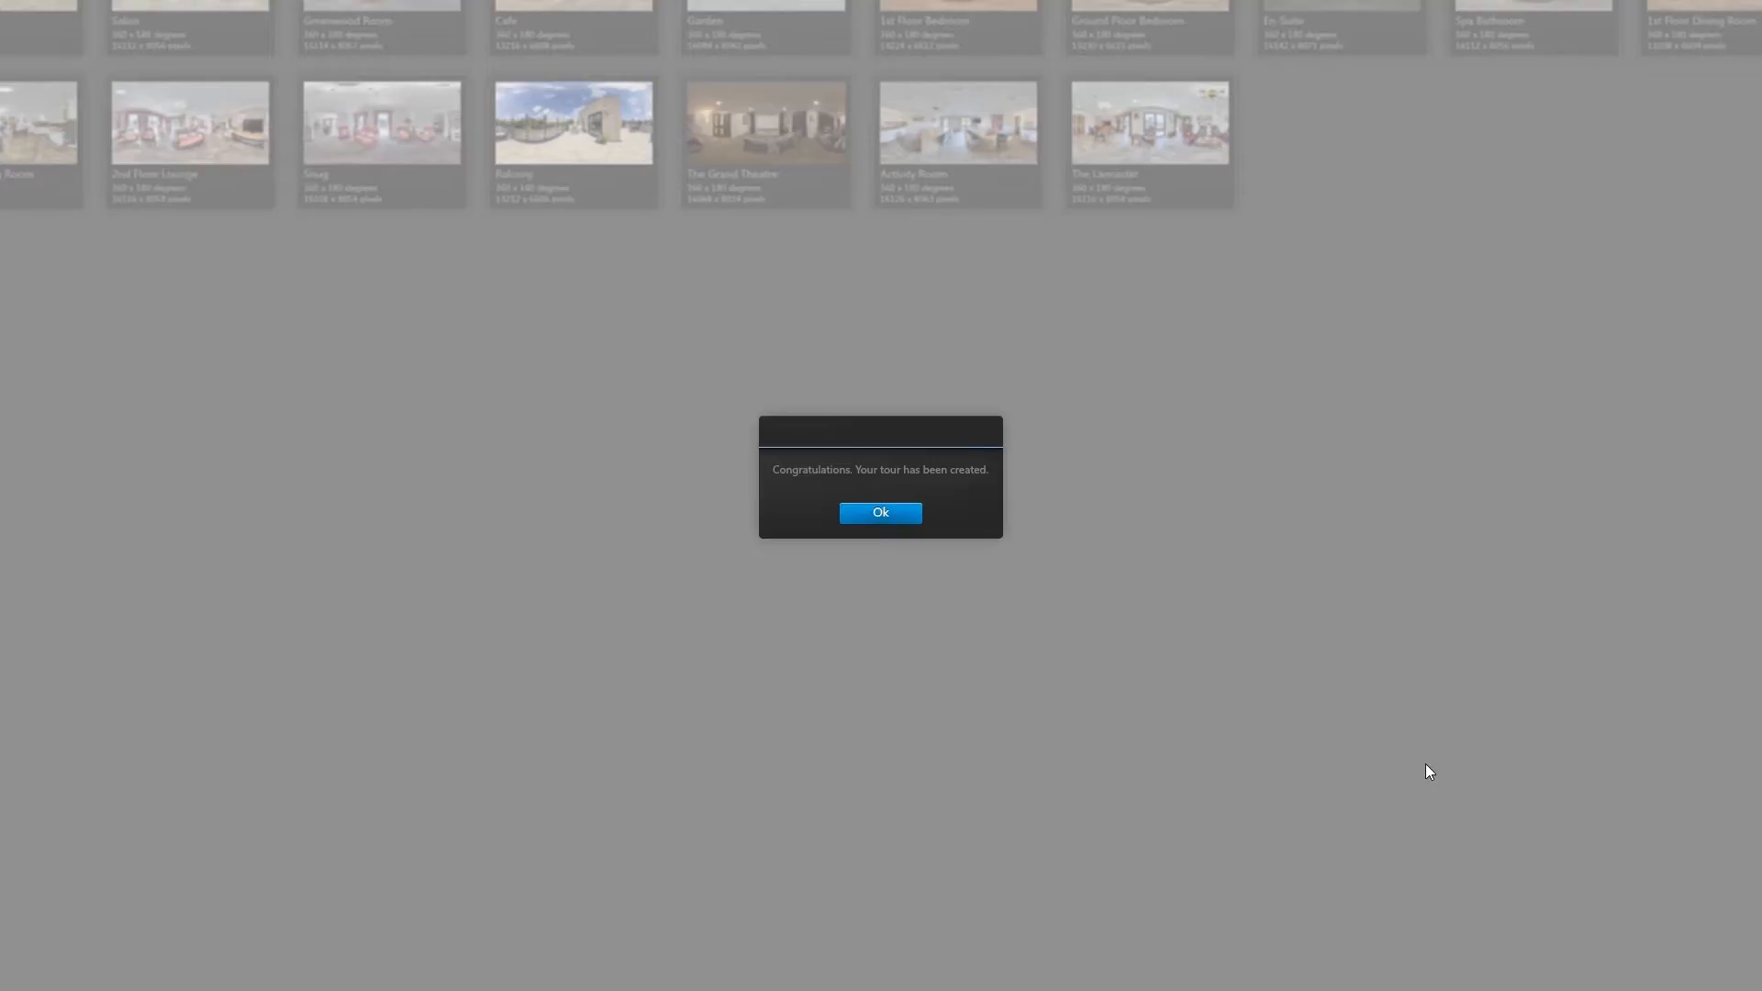
{"action": "mouse_move", "coordinate": [1107, 474]}
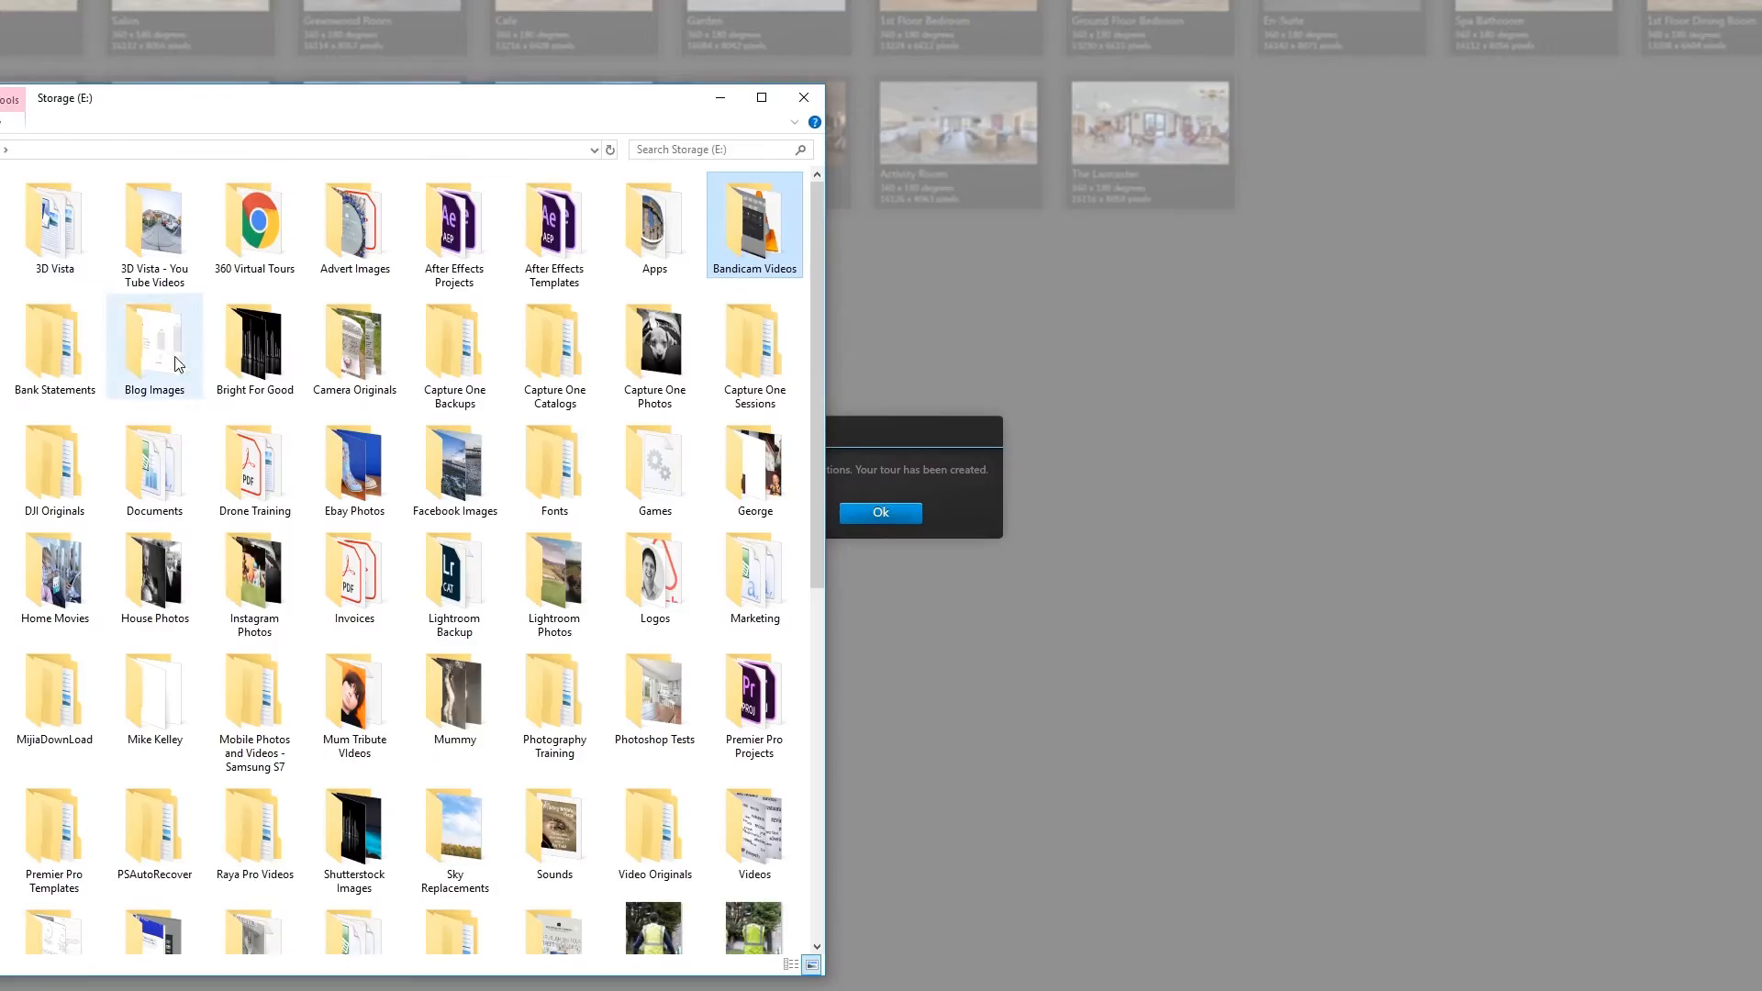
- Locate the exported Speedwell Court - Abbeyfield Society MP4 in the abbeyfield-speedwellcourt published folder
{"action": "scroll", "scroll_direction": "down", "scroll_amount": 3}
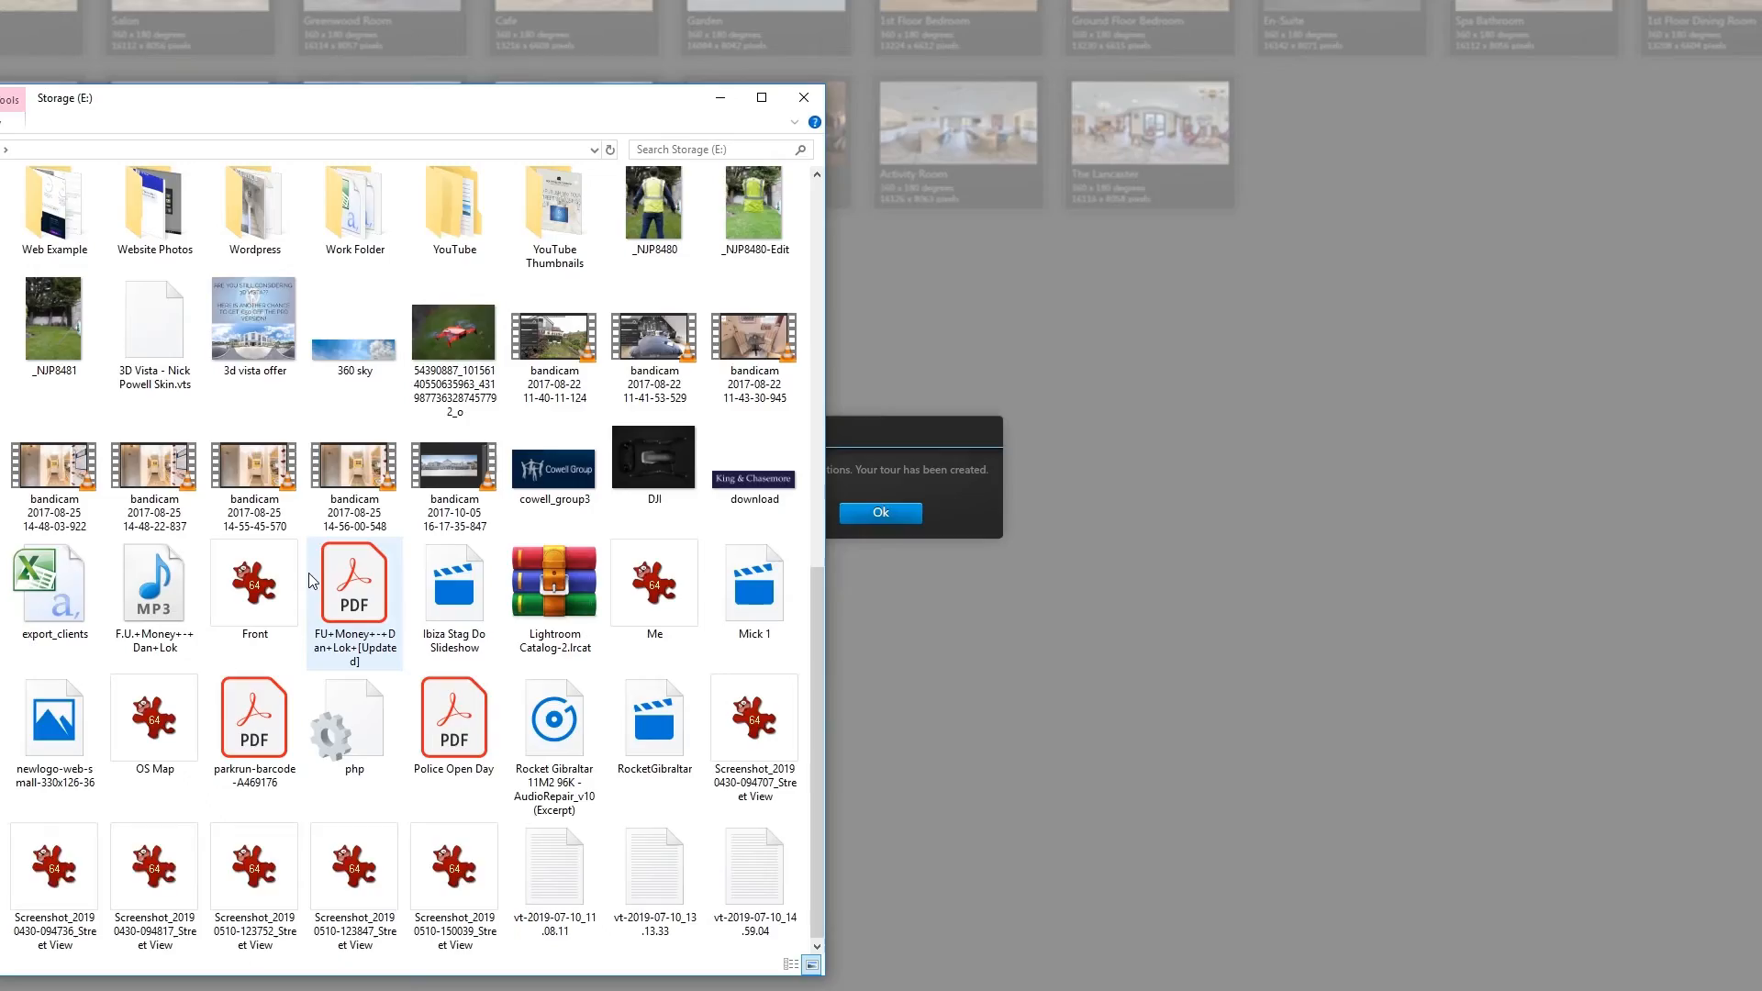
{"action": "double_click", "coordinate": [354, 206]}
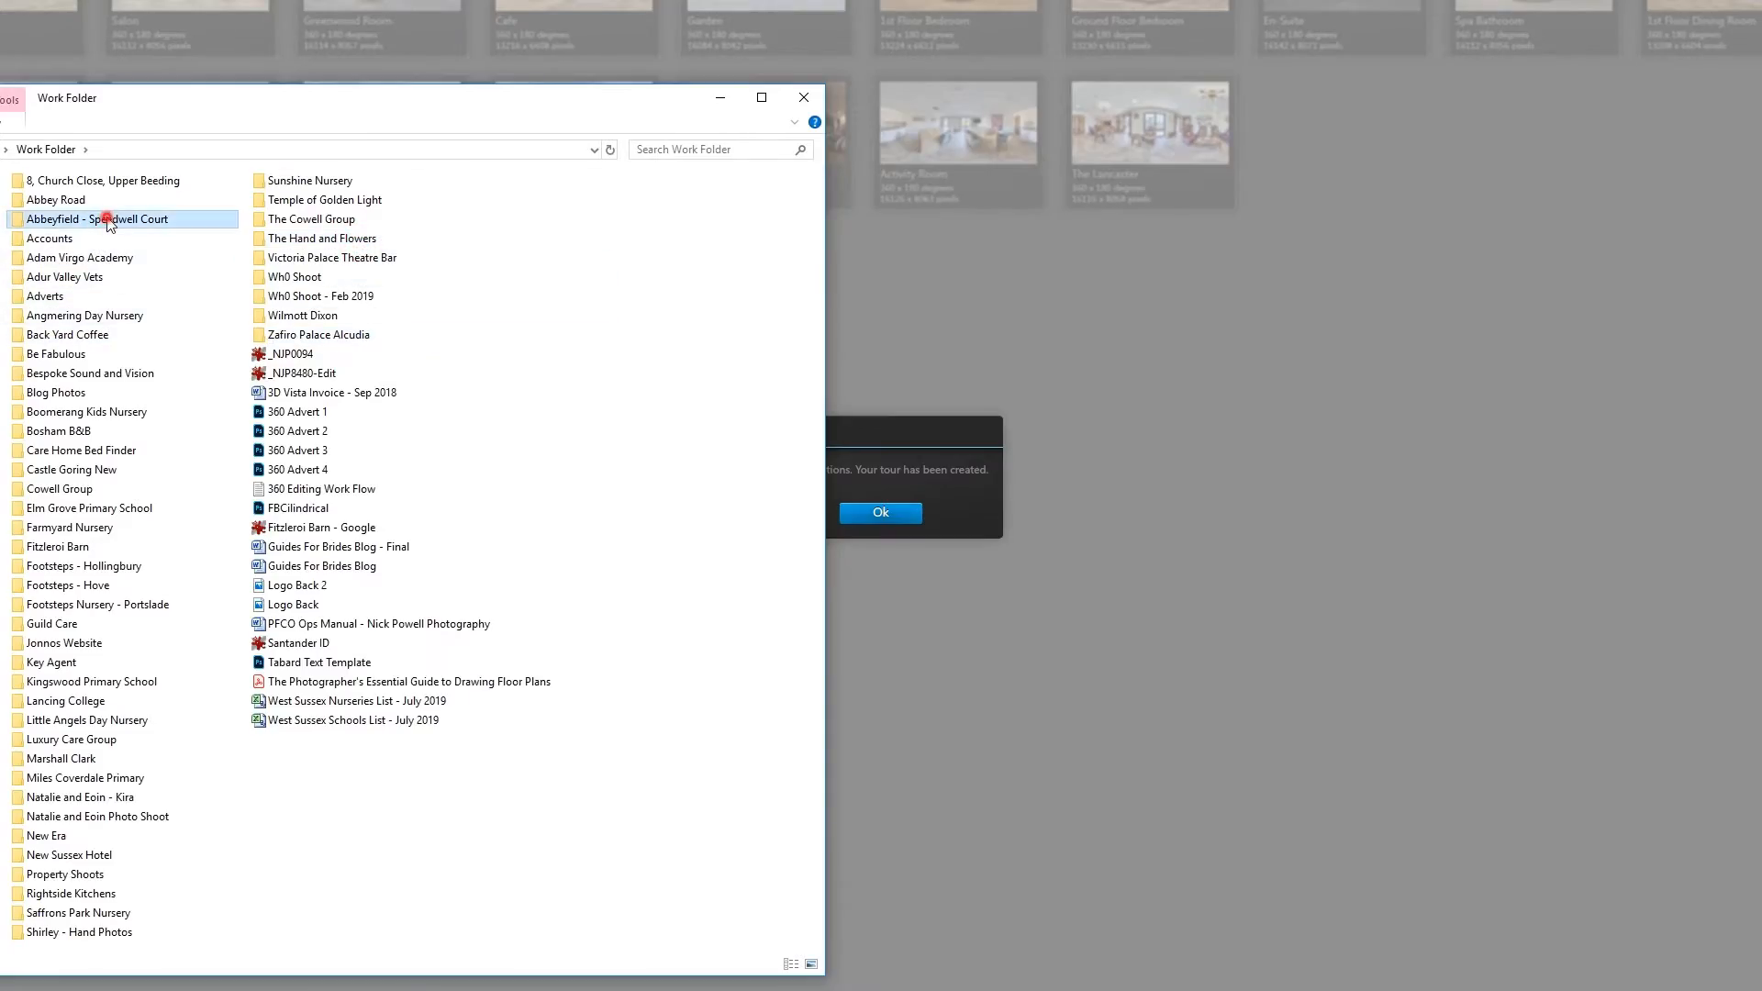
{"action": "double_click", "coordinate": [97, 219]}
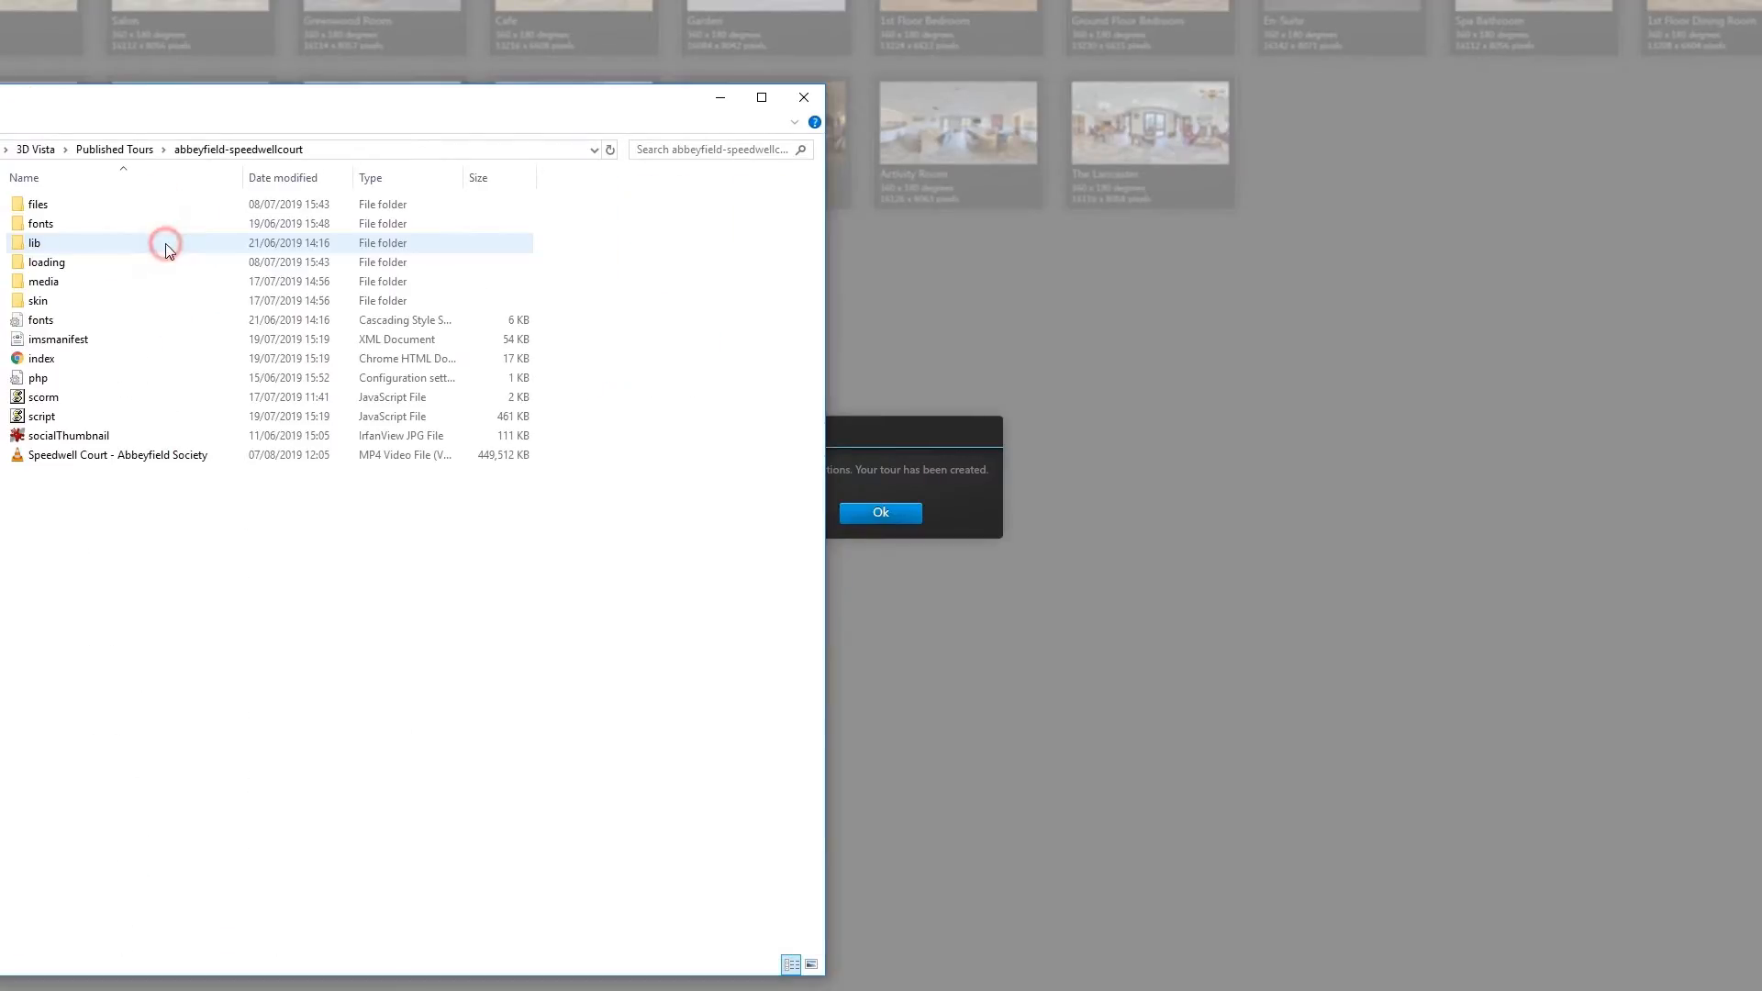
{"action": "left_click", "coordinate": [118, 455]}
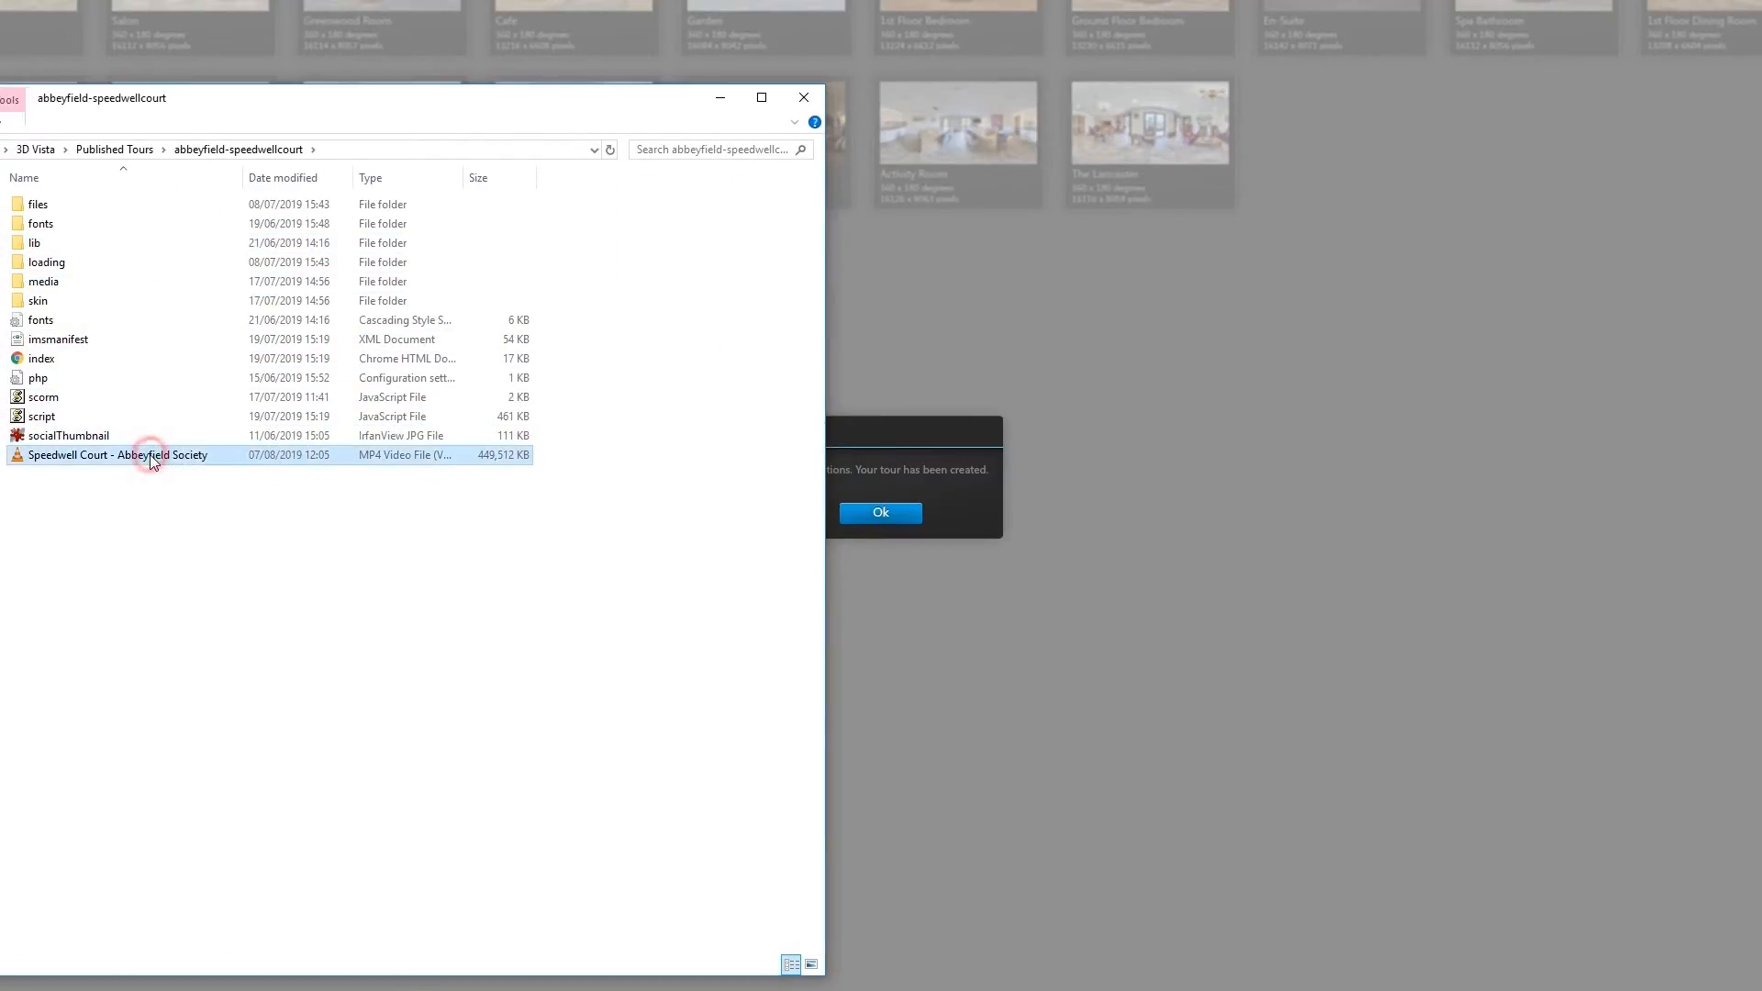
{"action": "mouse_move", "coordinate": [224, 653]}
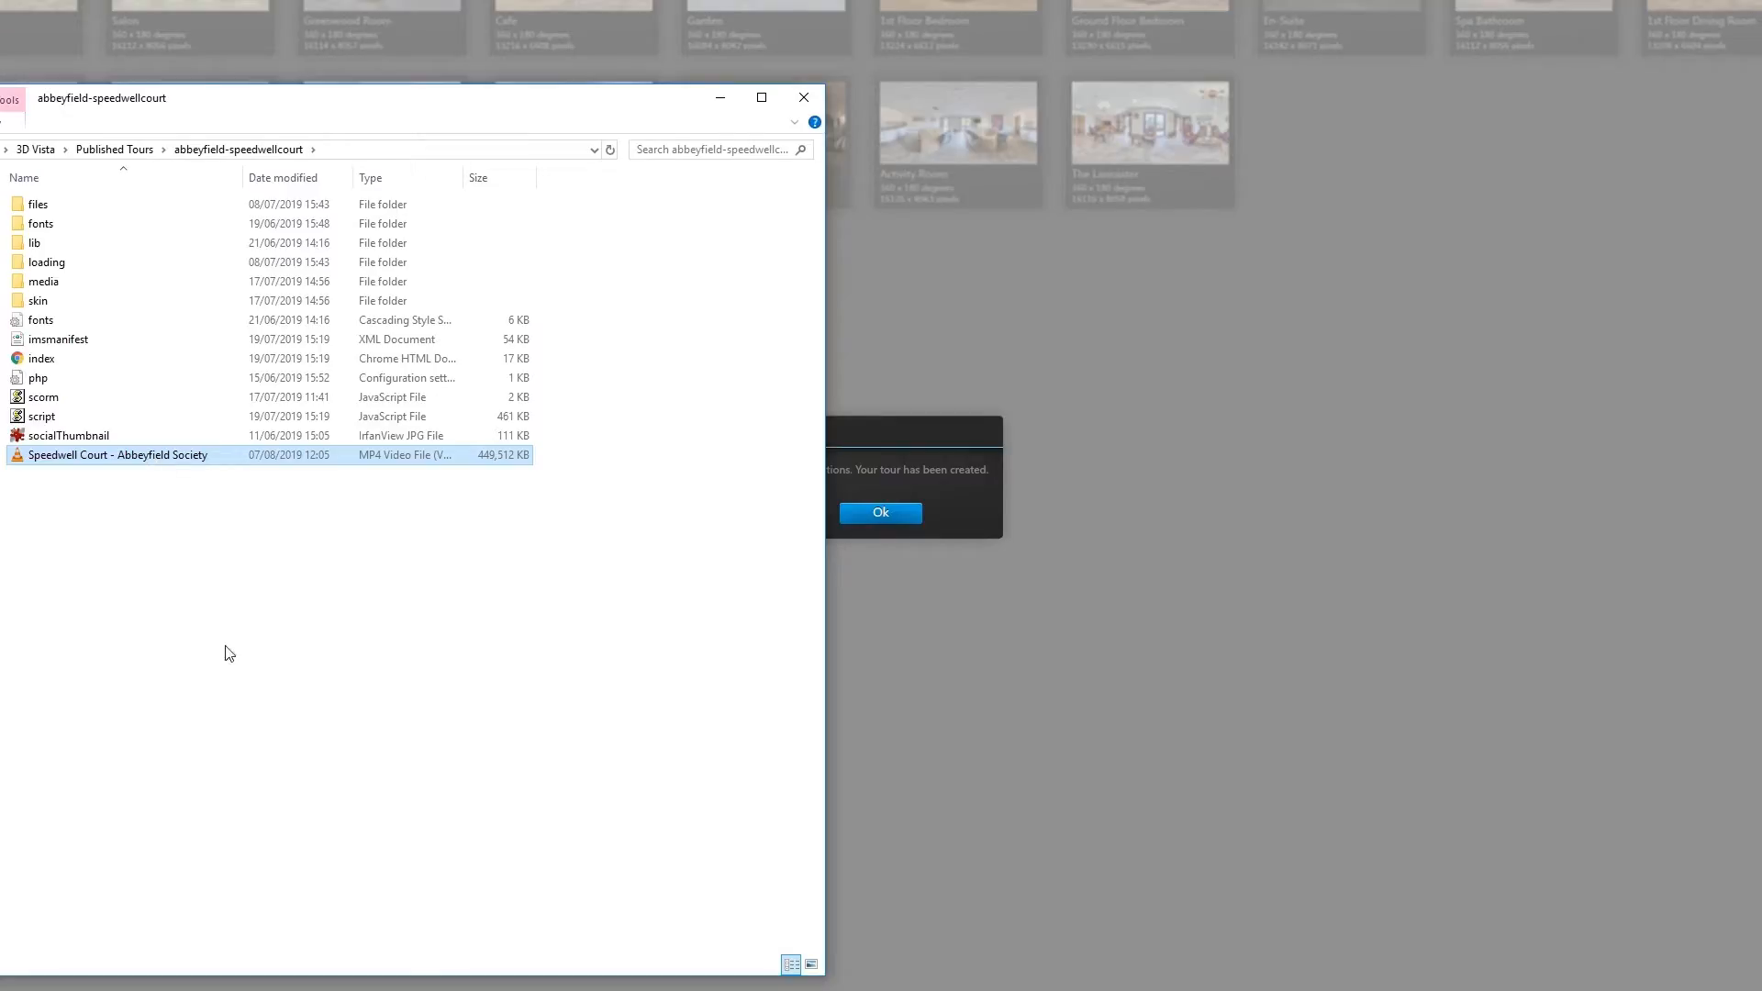
{"action": "left_click", "coordinate": [879, 512]}
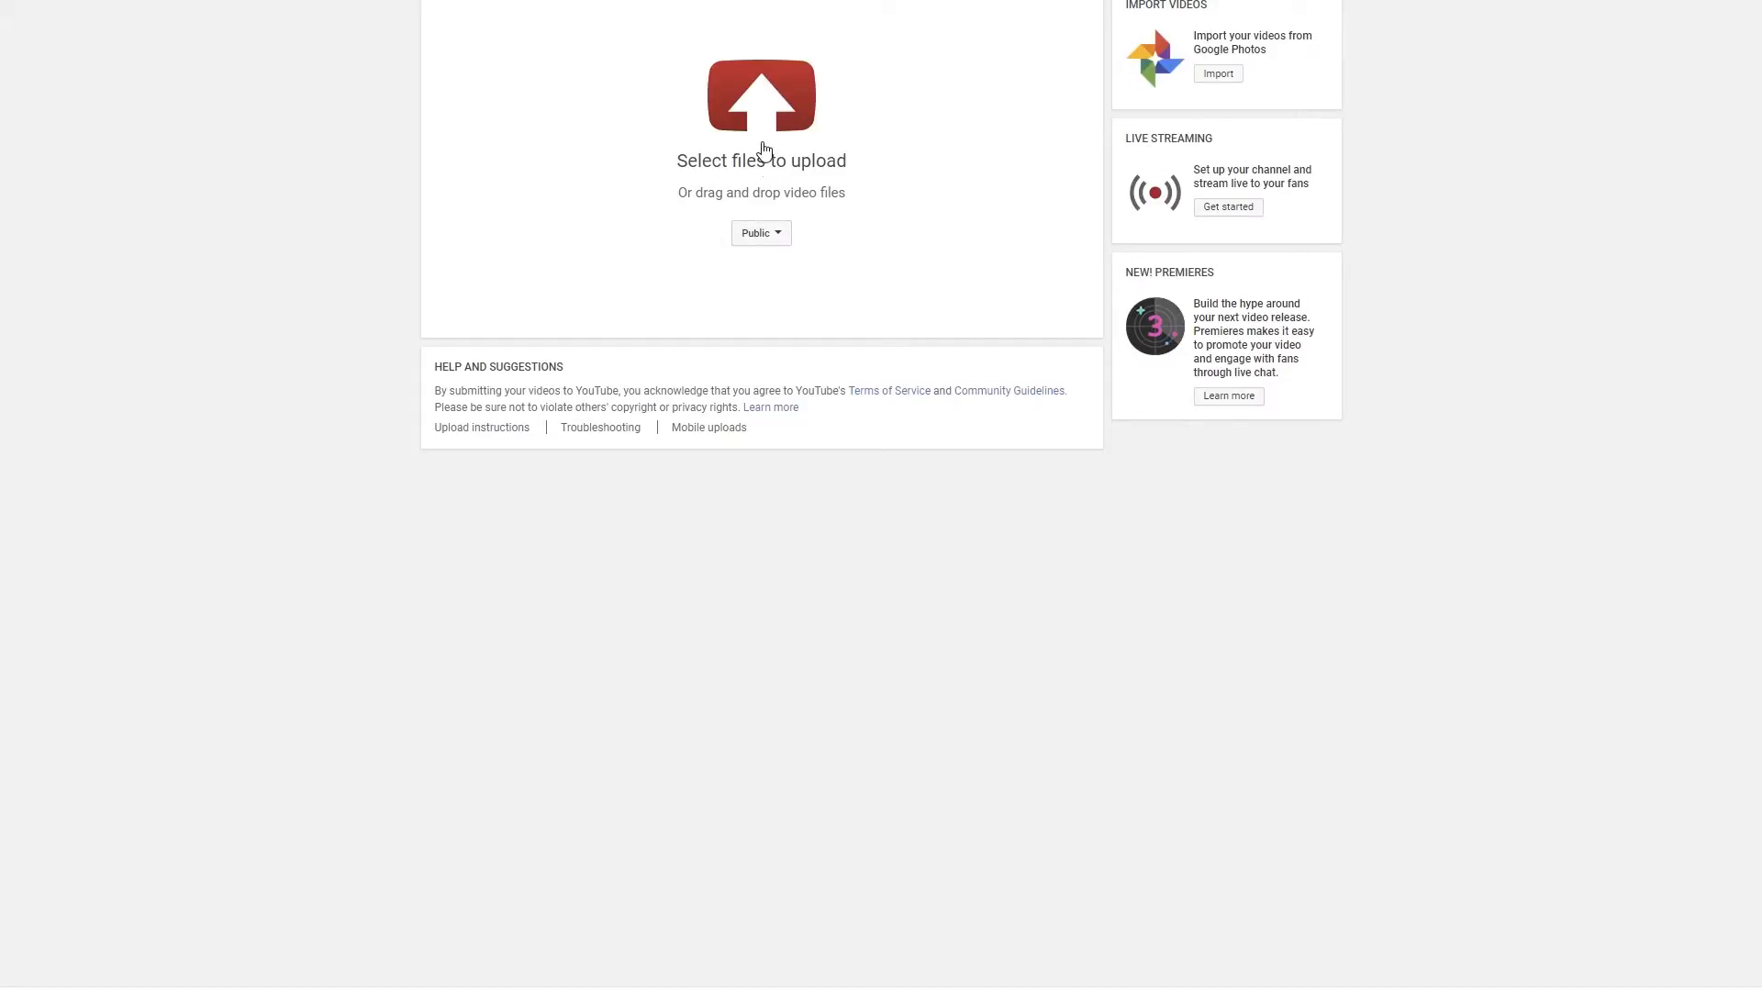
- Choose the exported Speedwell Court MP4 in YouTube's file picker to begin the upload
{"action": "left_click", "coordinate": [760, 95]}
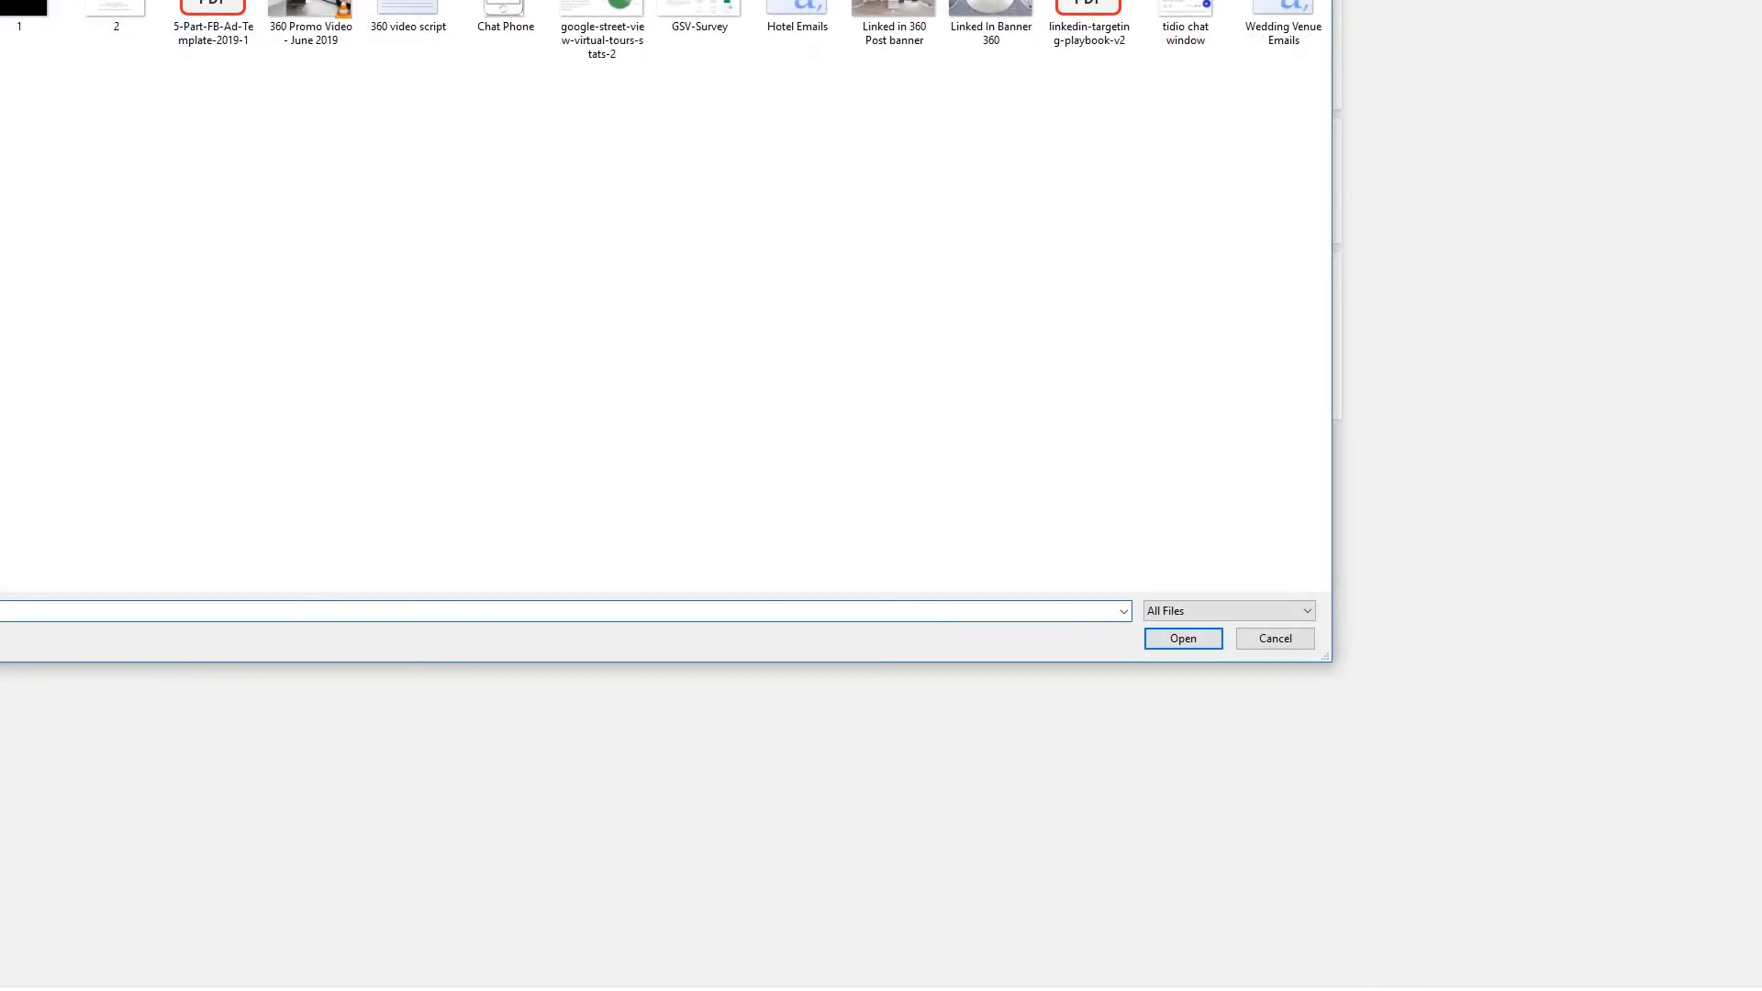
{"action": "scroll", "scroll_direction": "up", "scroll_amount": 3}
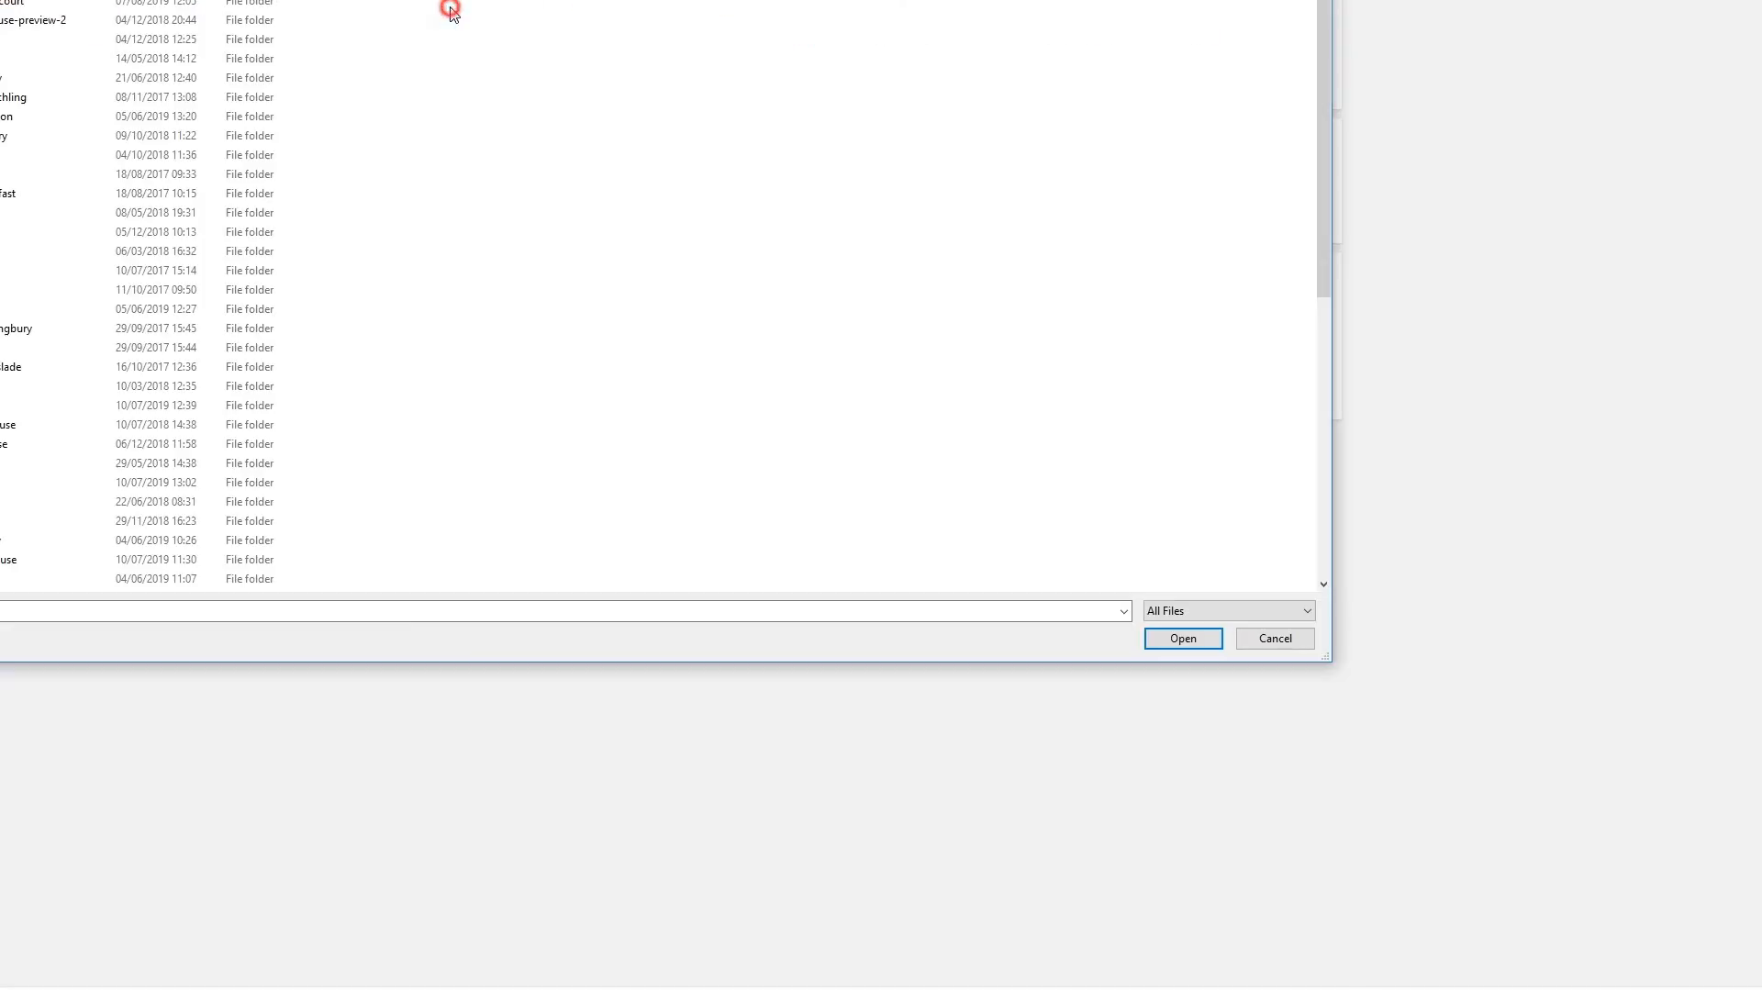
{"action": "scroll", "scroll_direction": "down", "scroll_amount": 3}
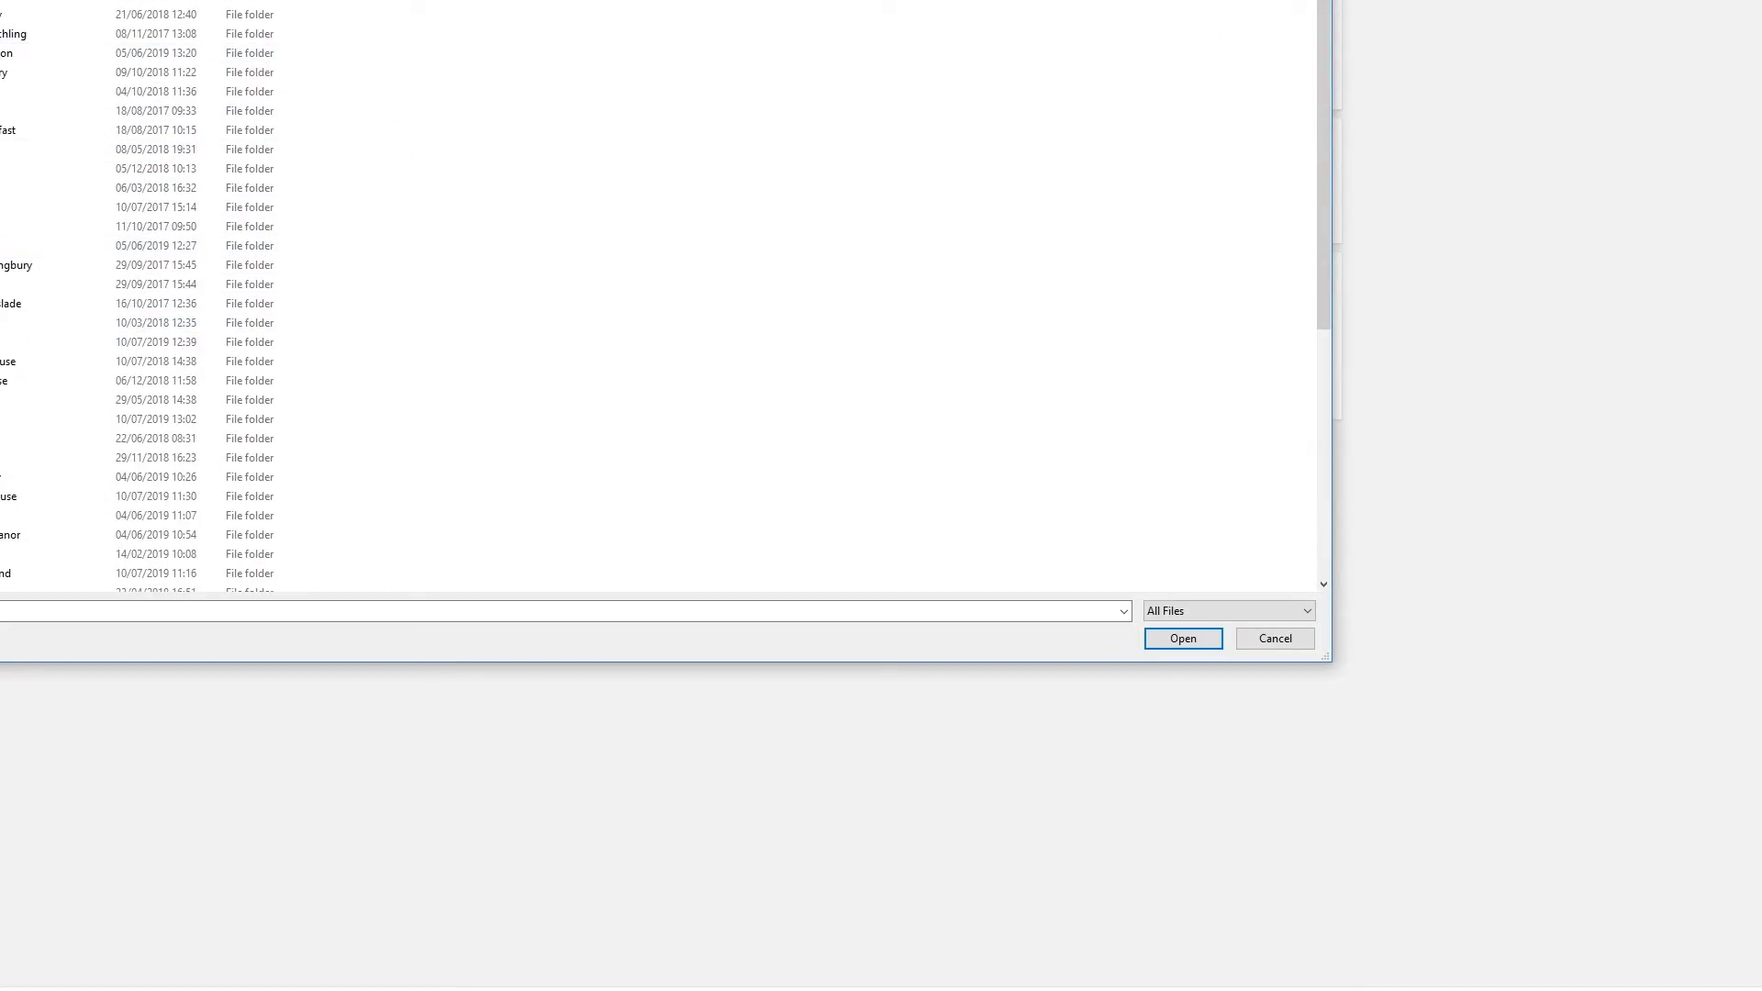
{"action": "scroll", "scroll_direction": "up", "scroll_amount": 3}
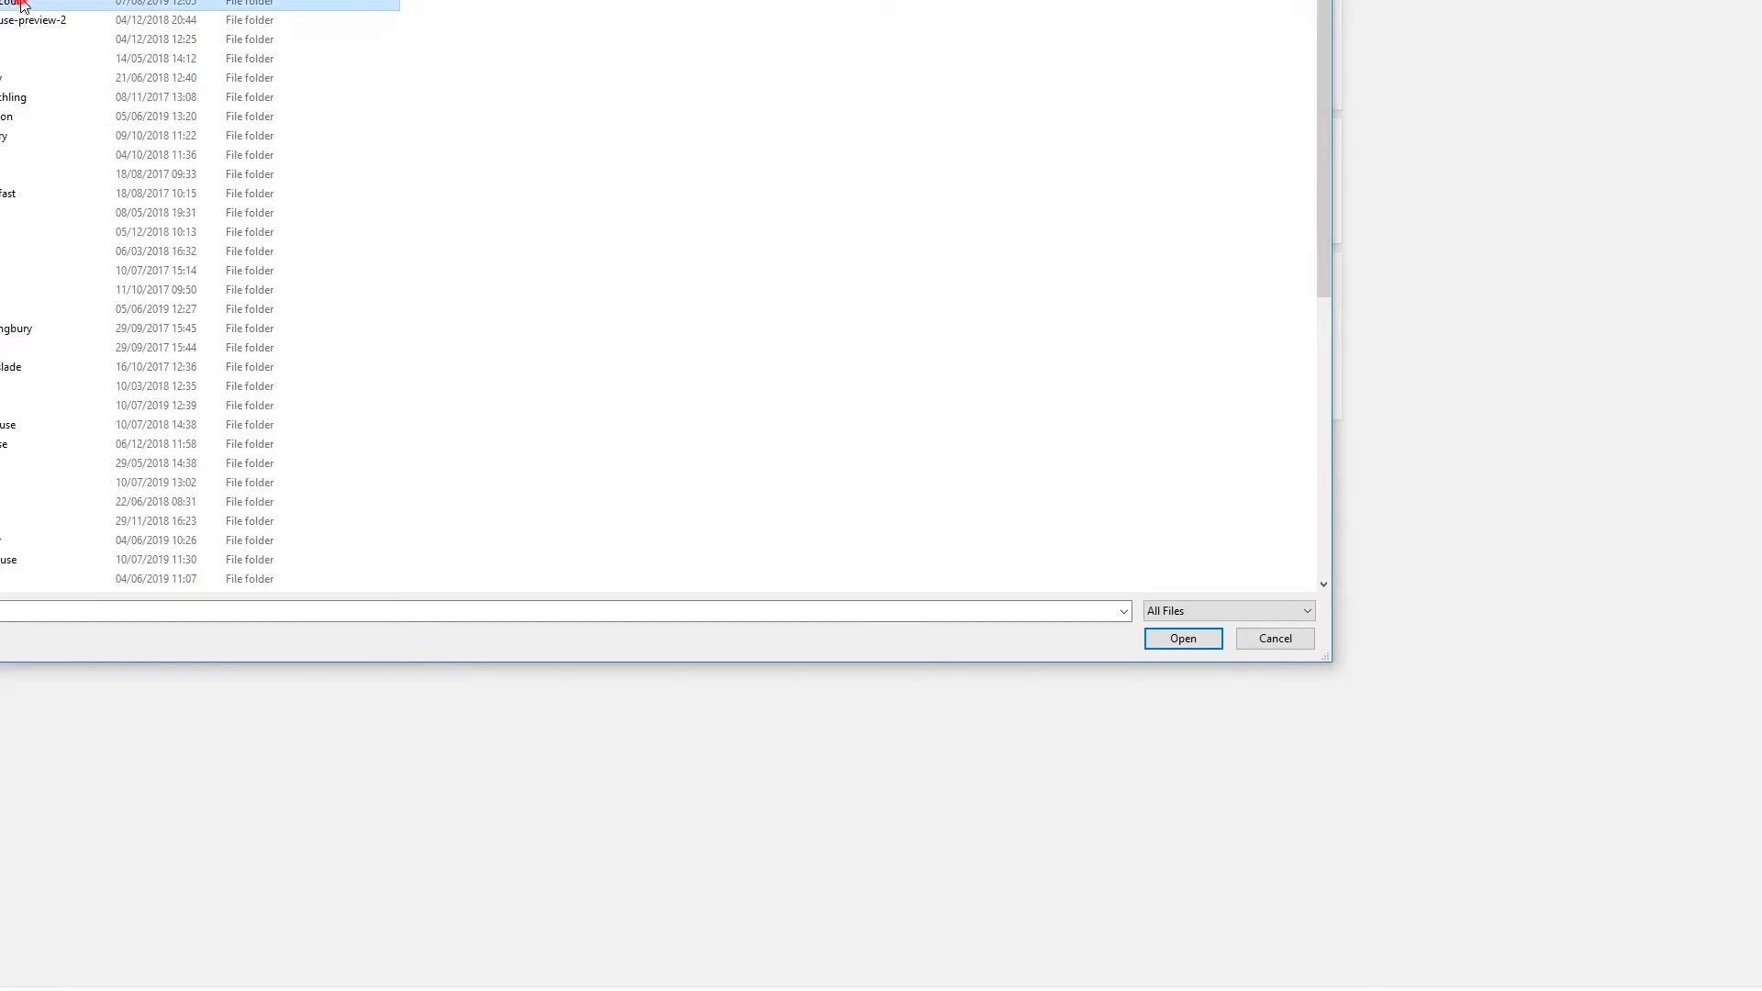
{"action": "left_click", "coordinate": [1182, 639]}
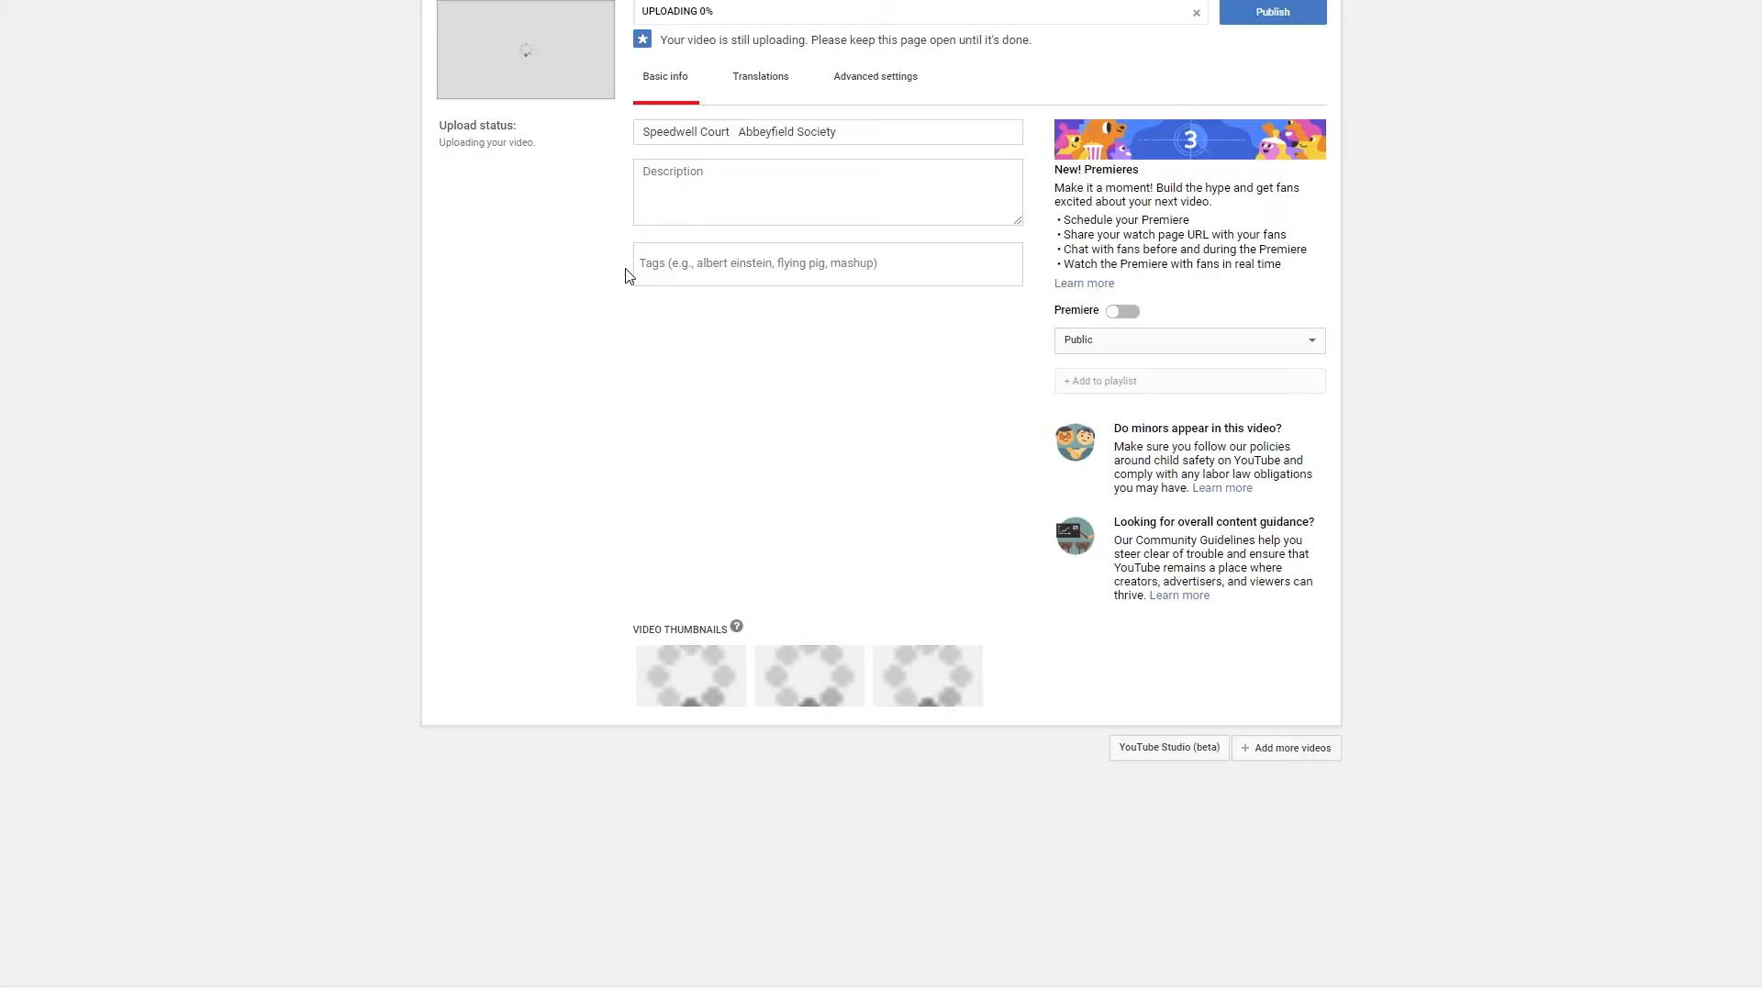